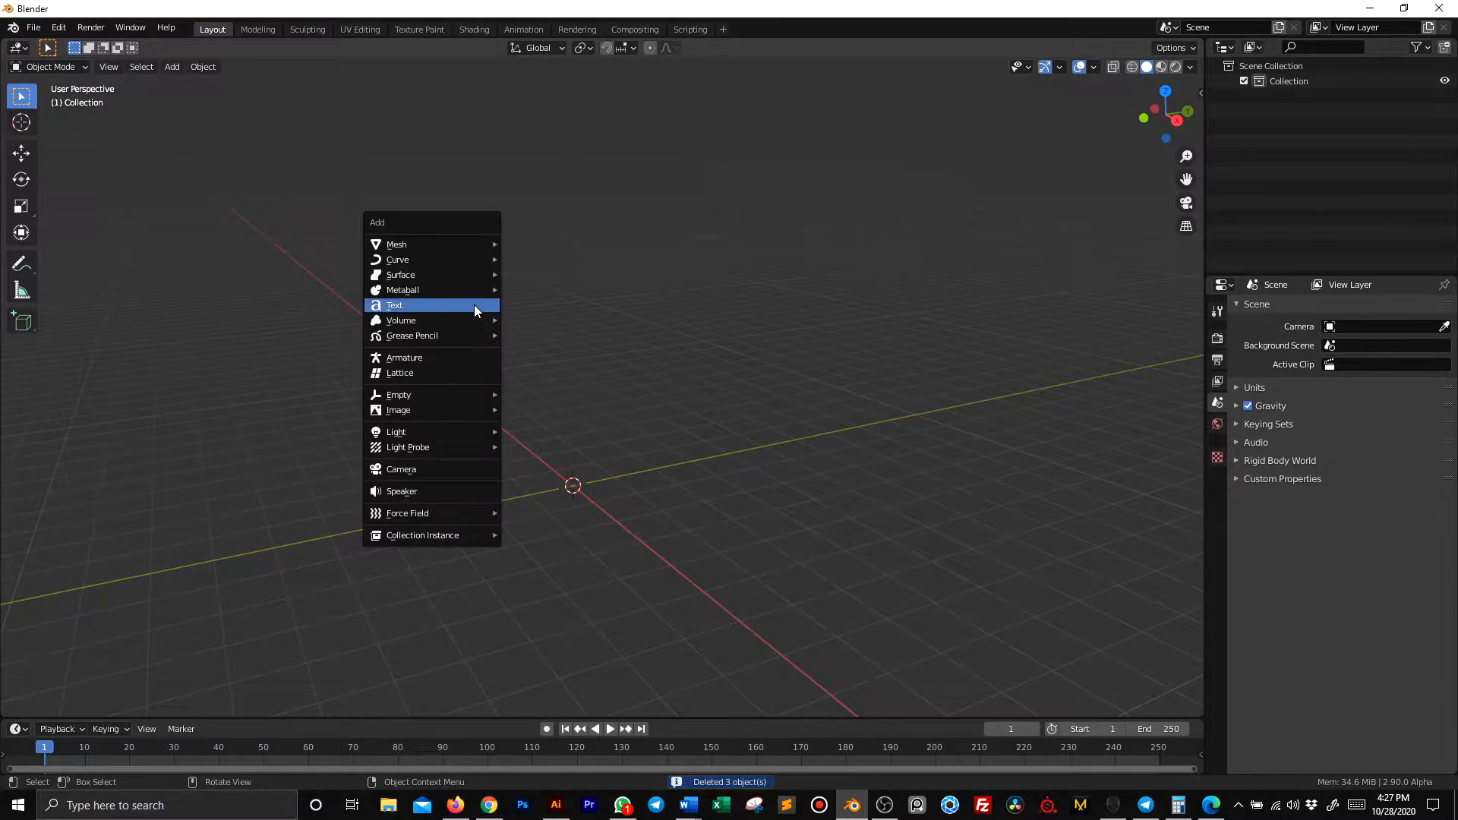
Add a text object reading HOLLYWOOD, move it along X and rotate it upright
{"action": "left_click", "coordinate": [394, 306]}
{"action": "type", "text": "HOLLYWOOD"}
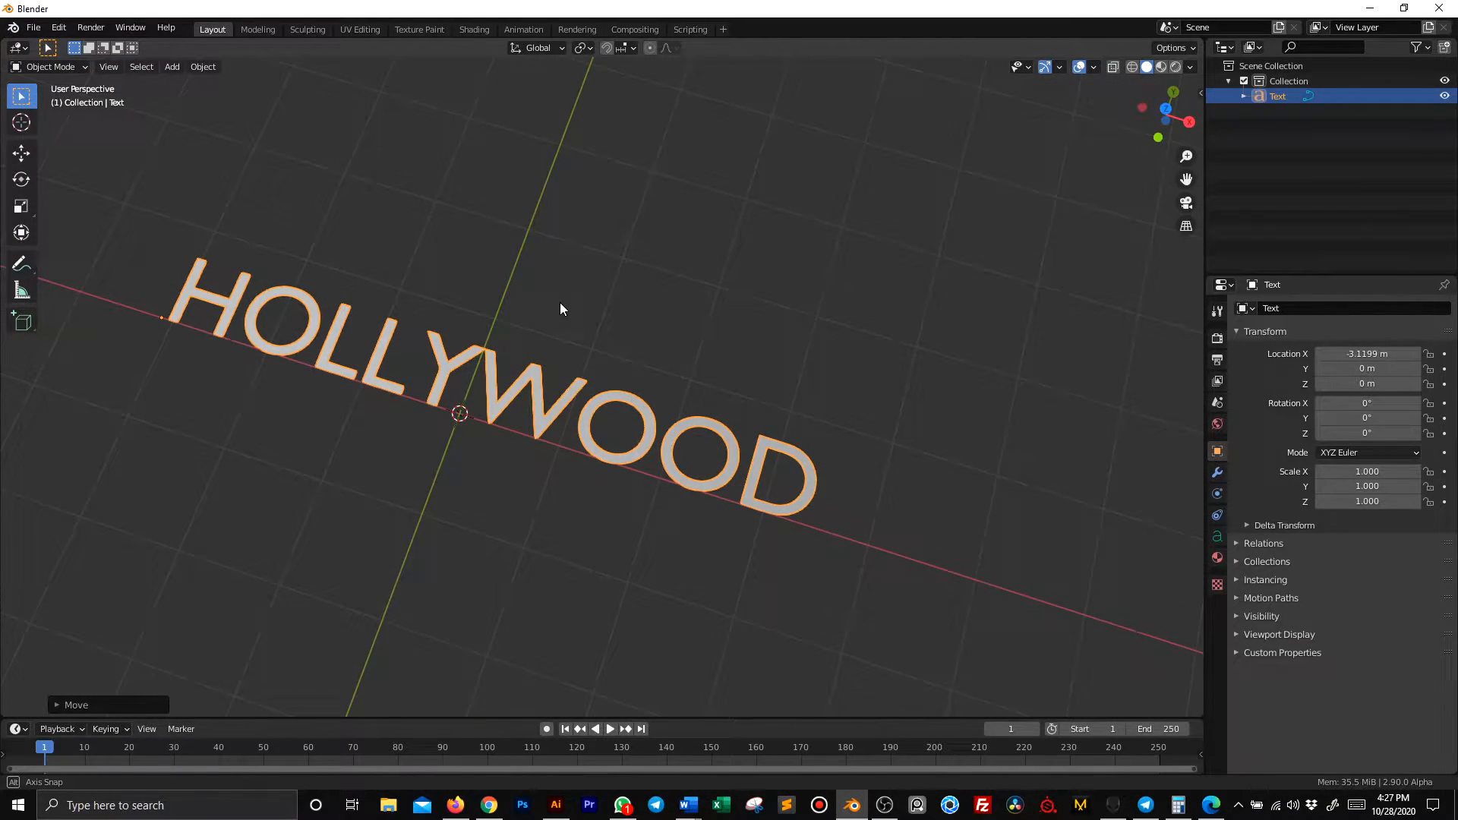
{"action": "key", "text": "R"}
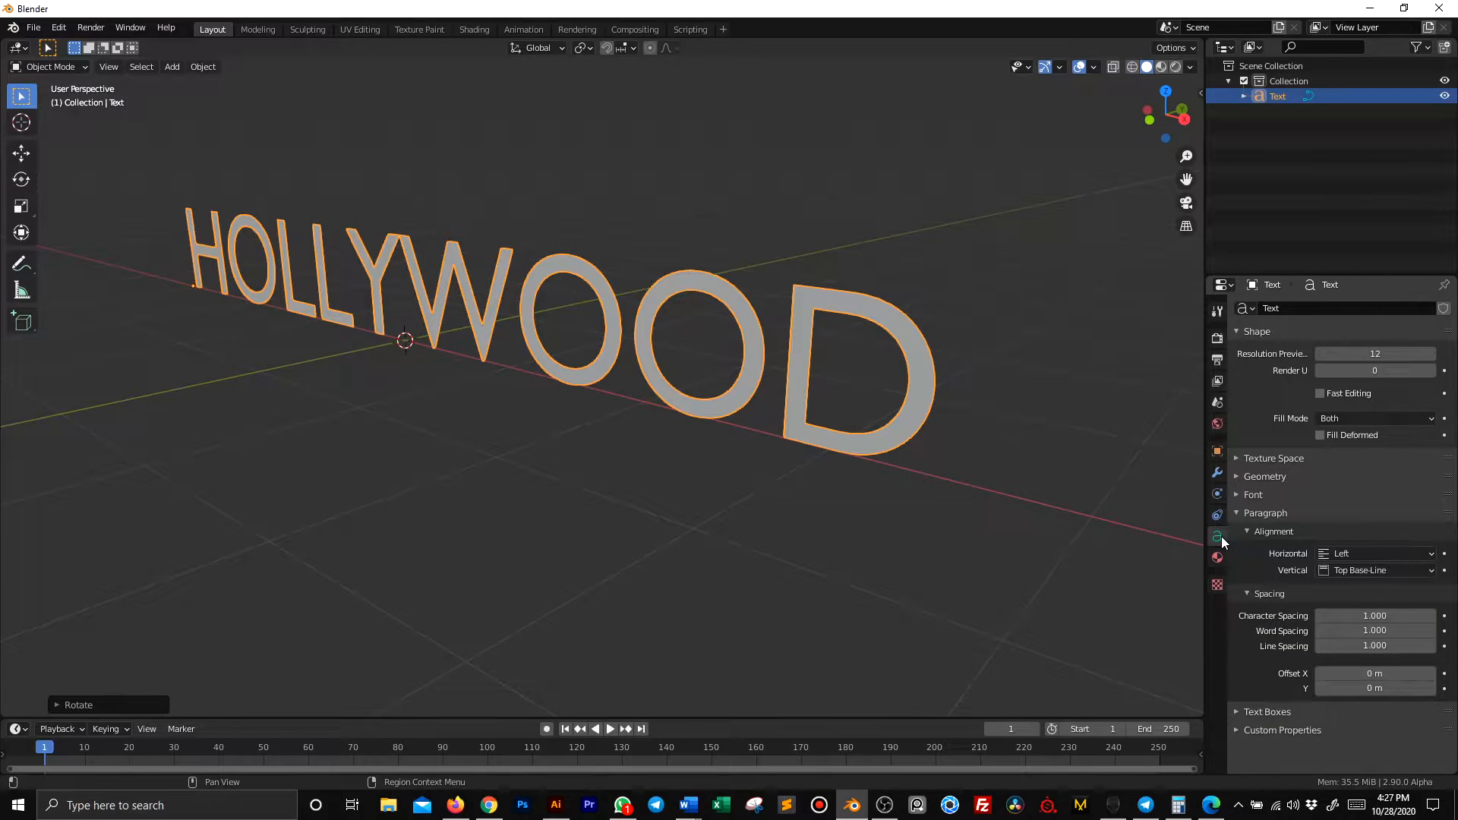
Load the Codystar font for HOLLYWOOD and convert the text to a mesh
{"action": "left_click", "coordinate": [1254, 494]}
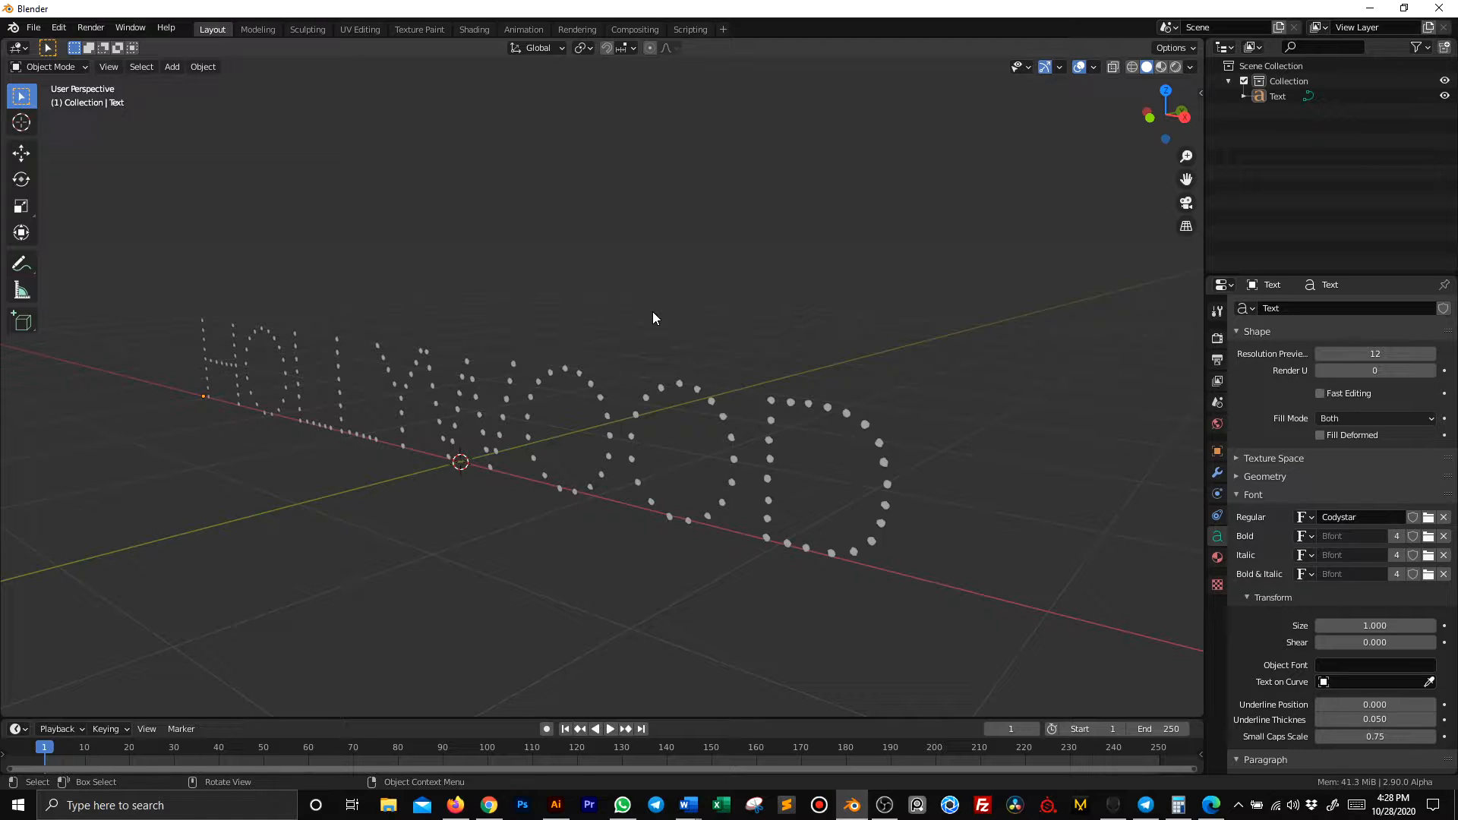
{"action": "left_click", "coordinate": [599, 403]}
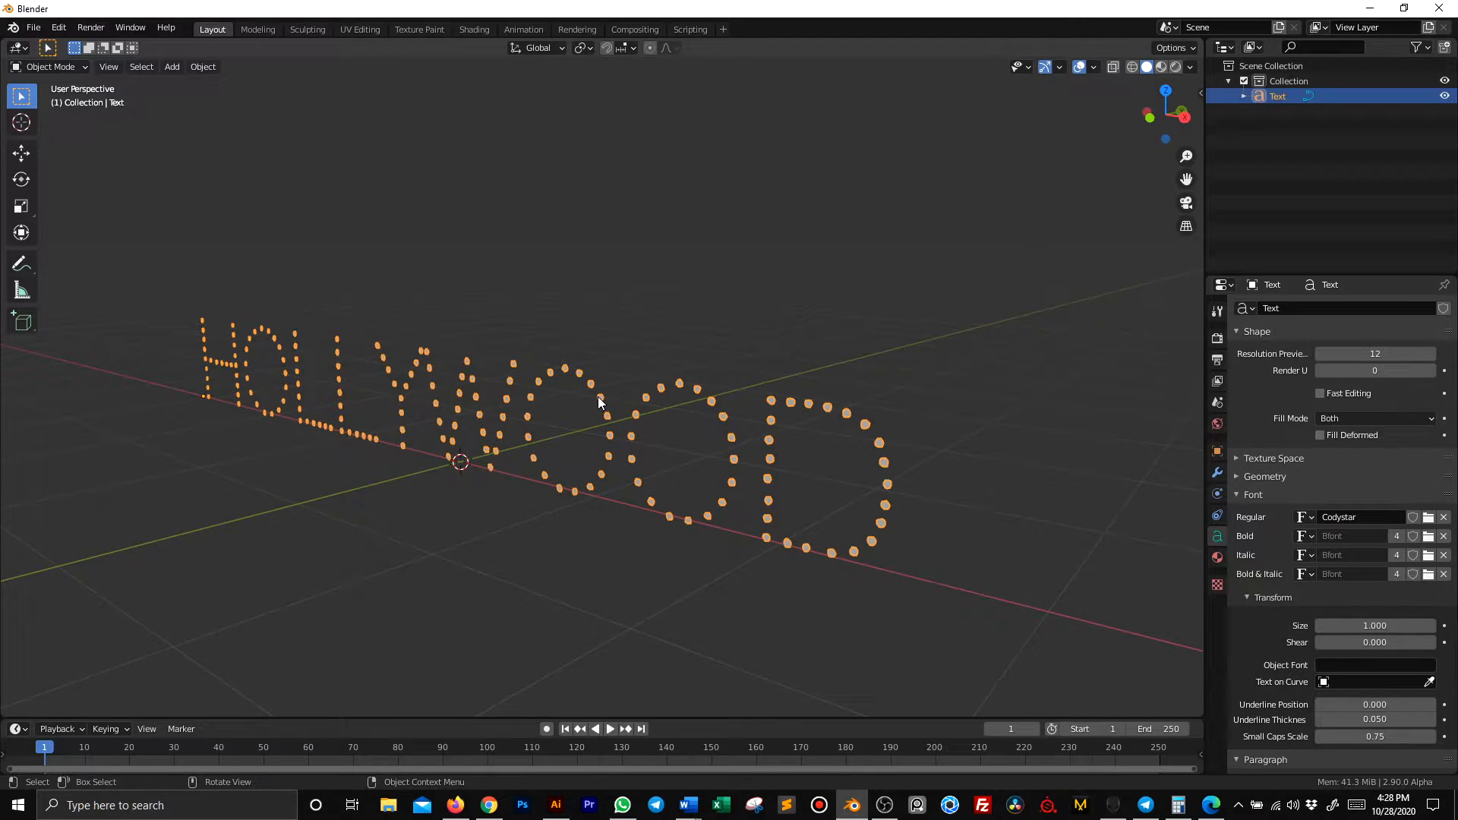
{"action": "type", "text": "co"}
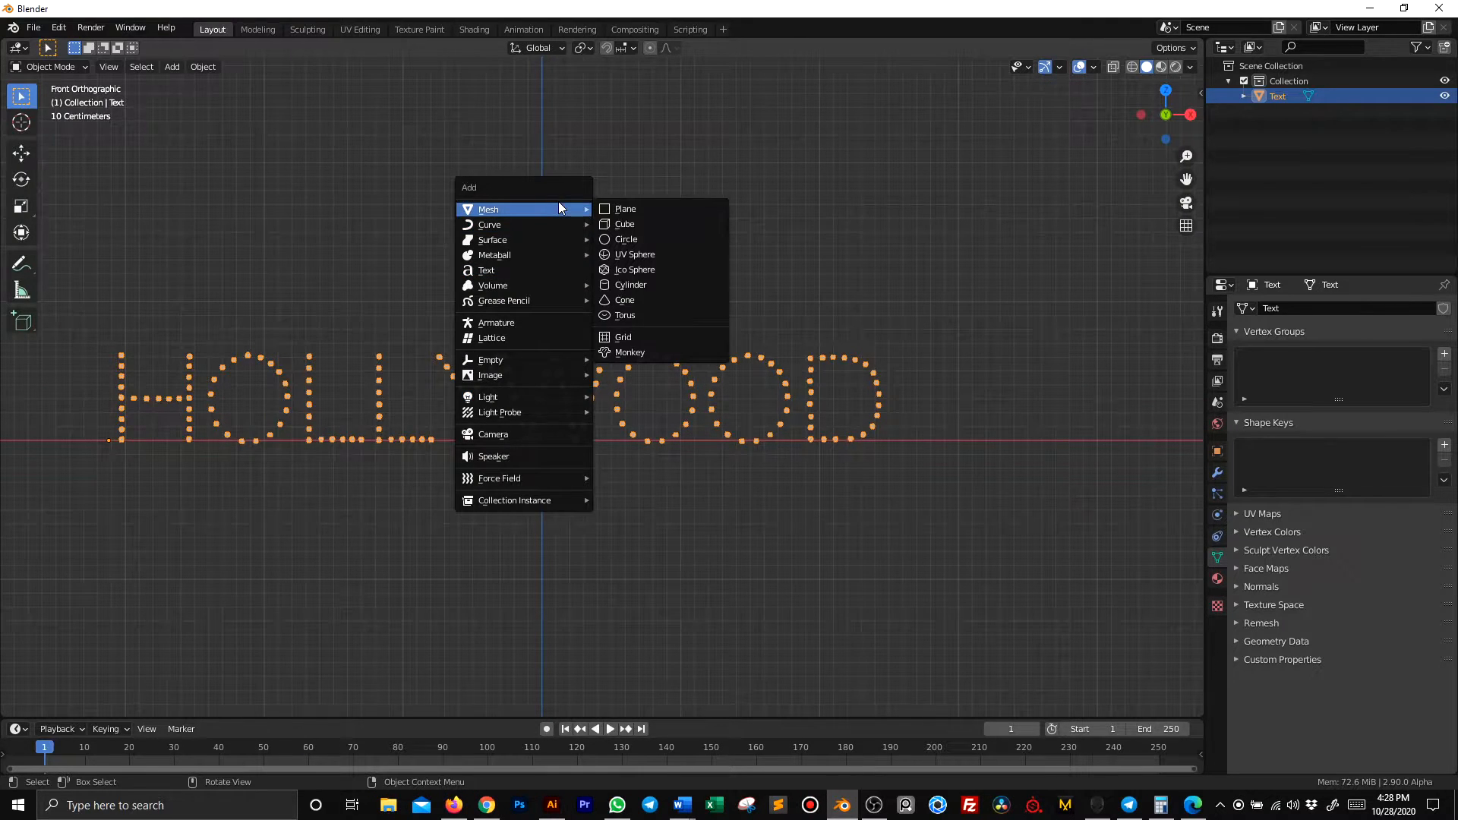
Add a cube, scale it along X and raise it along Z behind HOLLYWOOD
{"action": "left_click", "coordinate": [625, 223]}
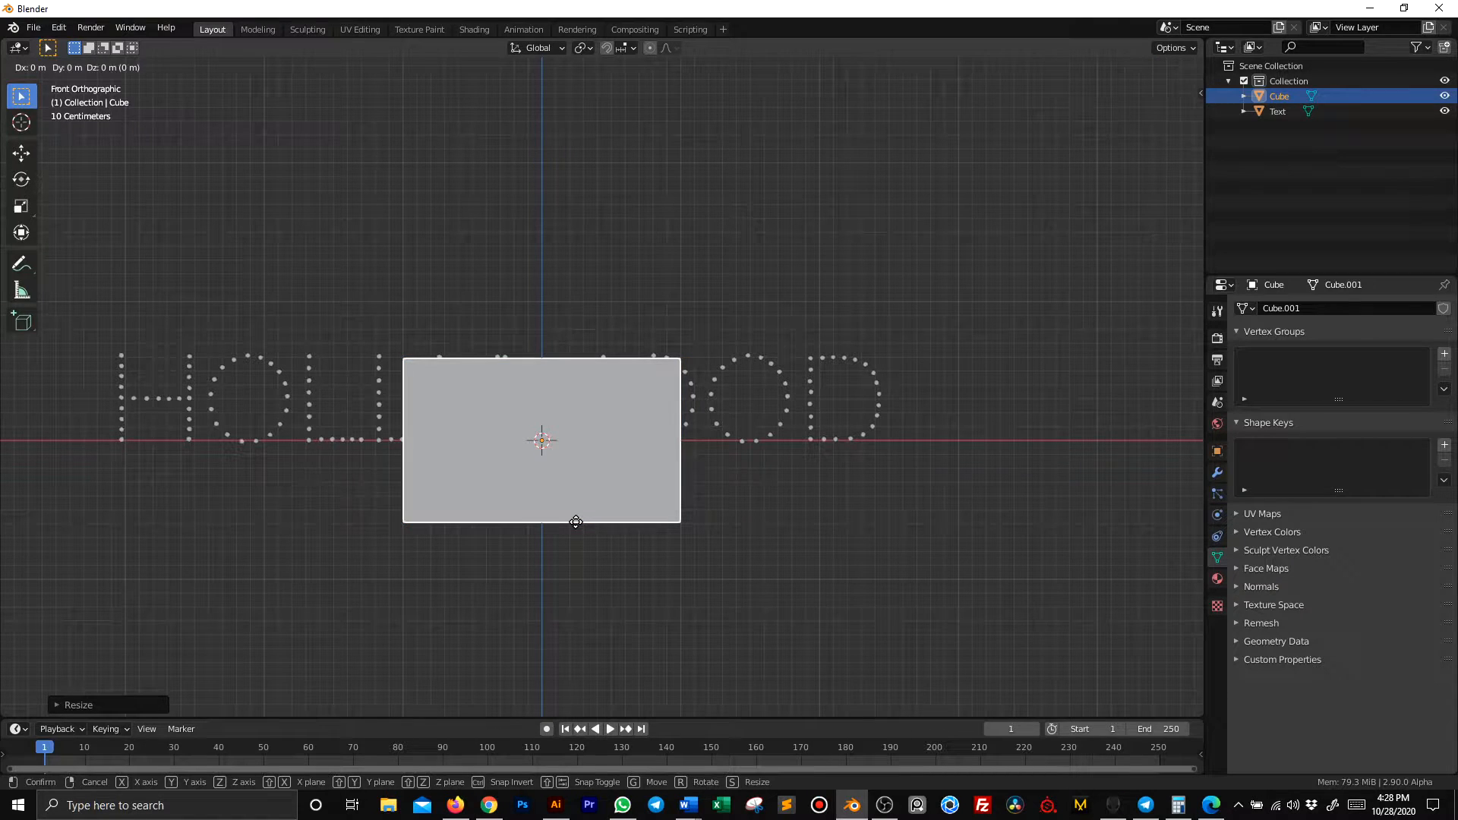
{"action": "mouse_move", "coordinate": [581, 479]}
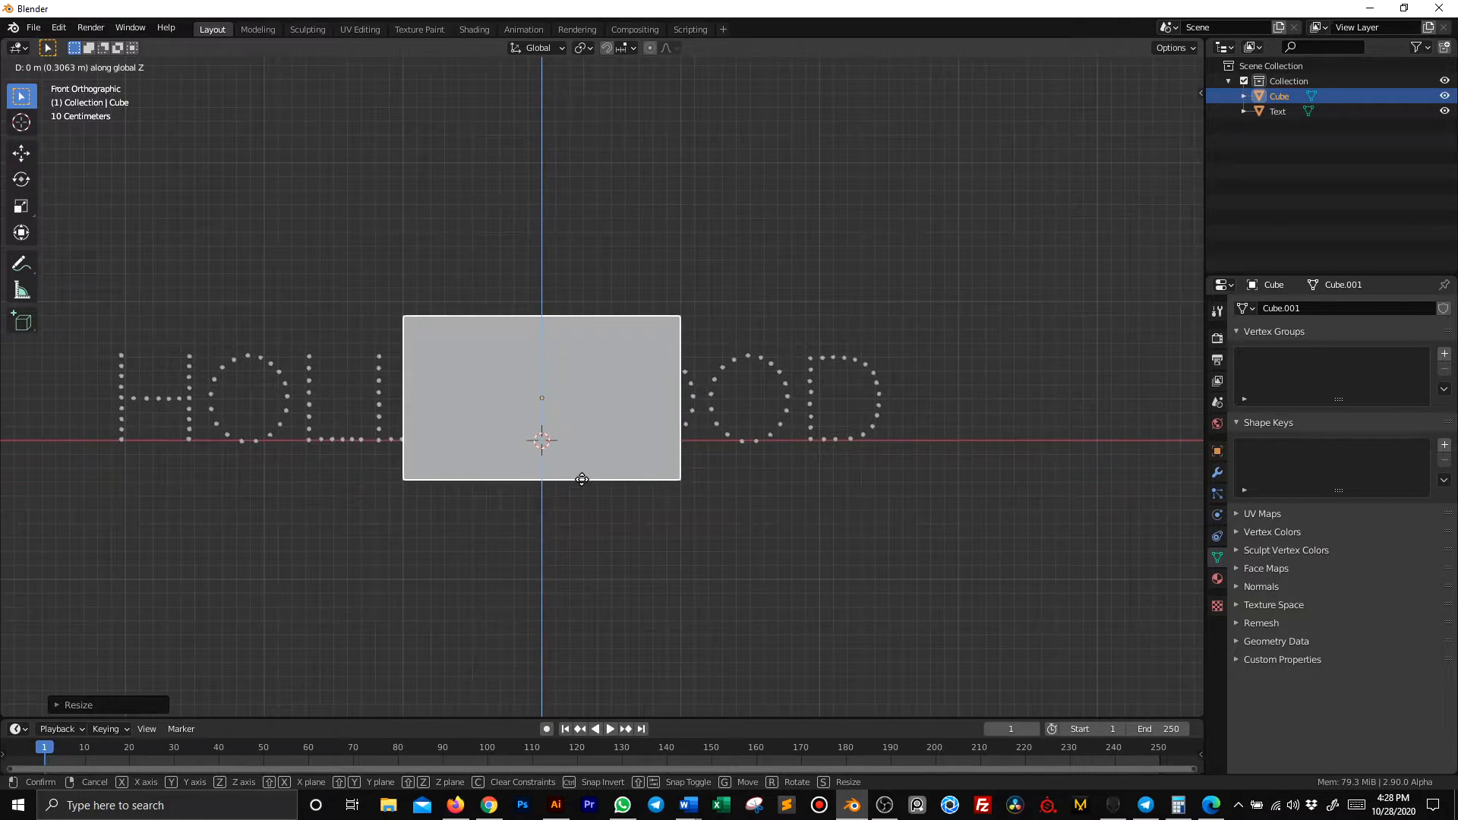
{"action": "left_click", "coordinate": [830, 493]}
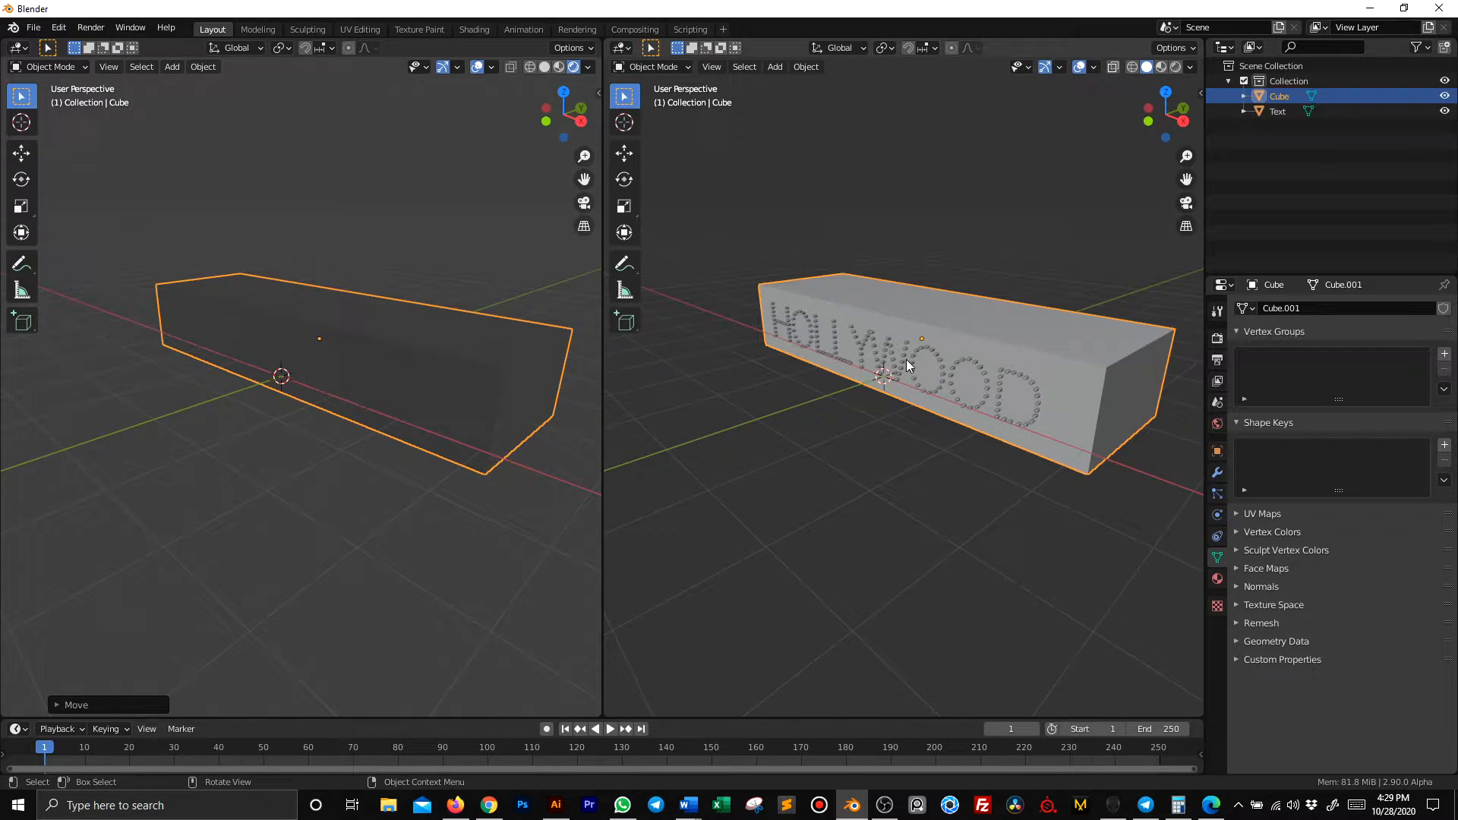
Switch the render engine to Cycles and make the cube's base colour black
{"action": "left_click", "coordinate": [1381, 308]}
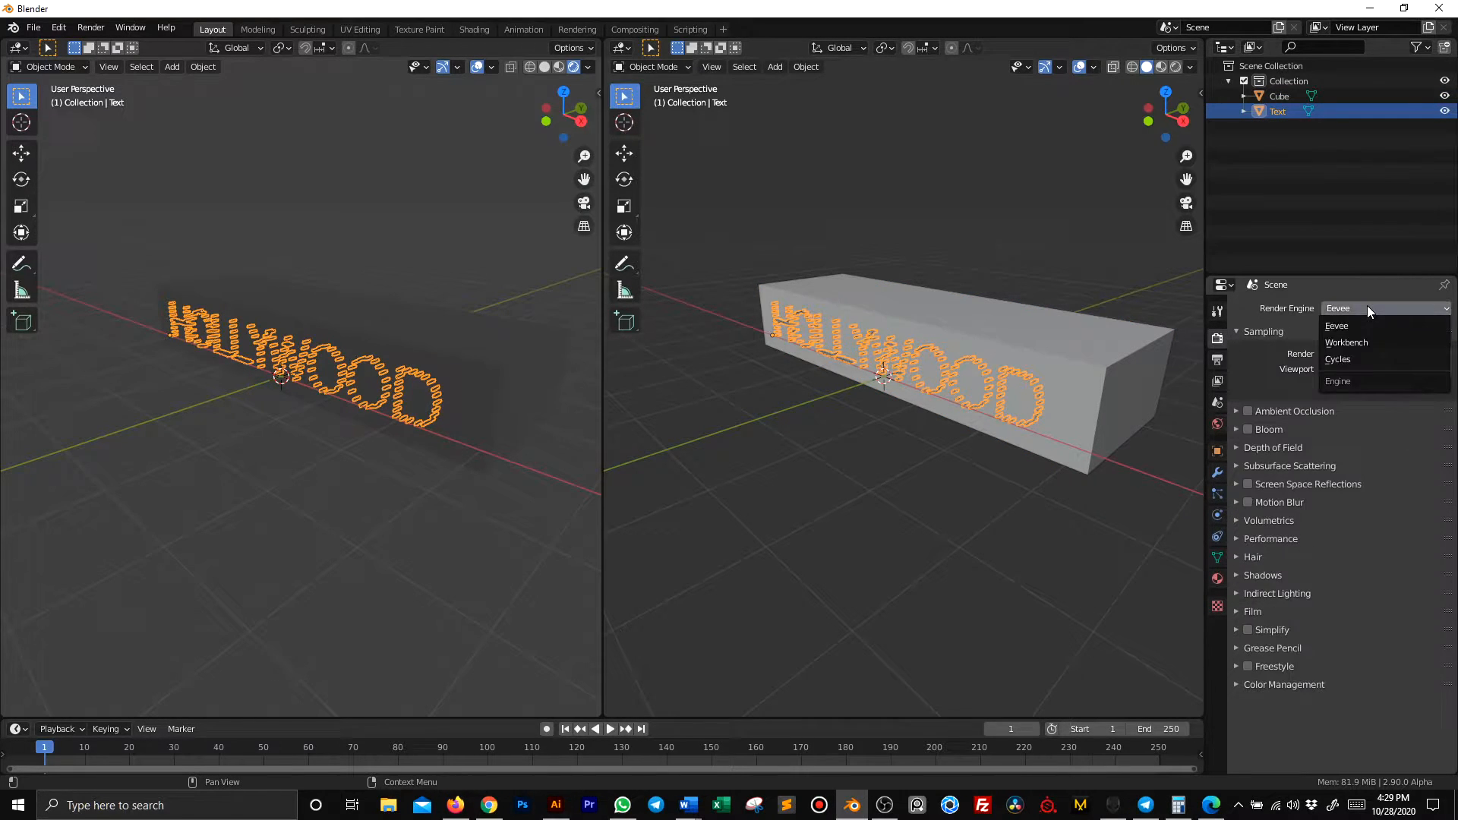
{"action": "left_click", "coordinate": [1337, 359]}
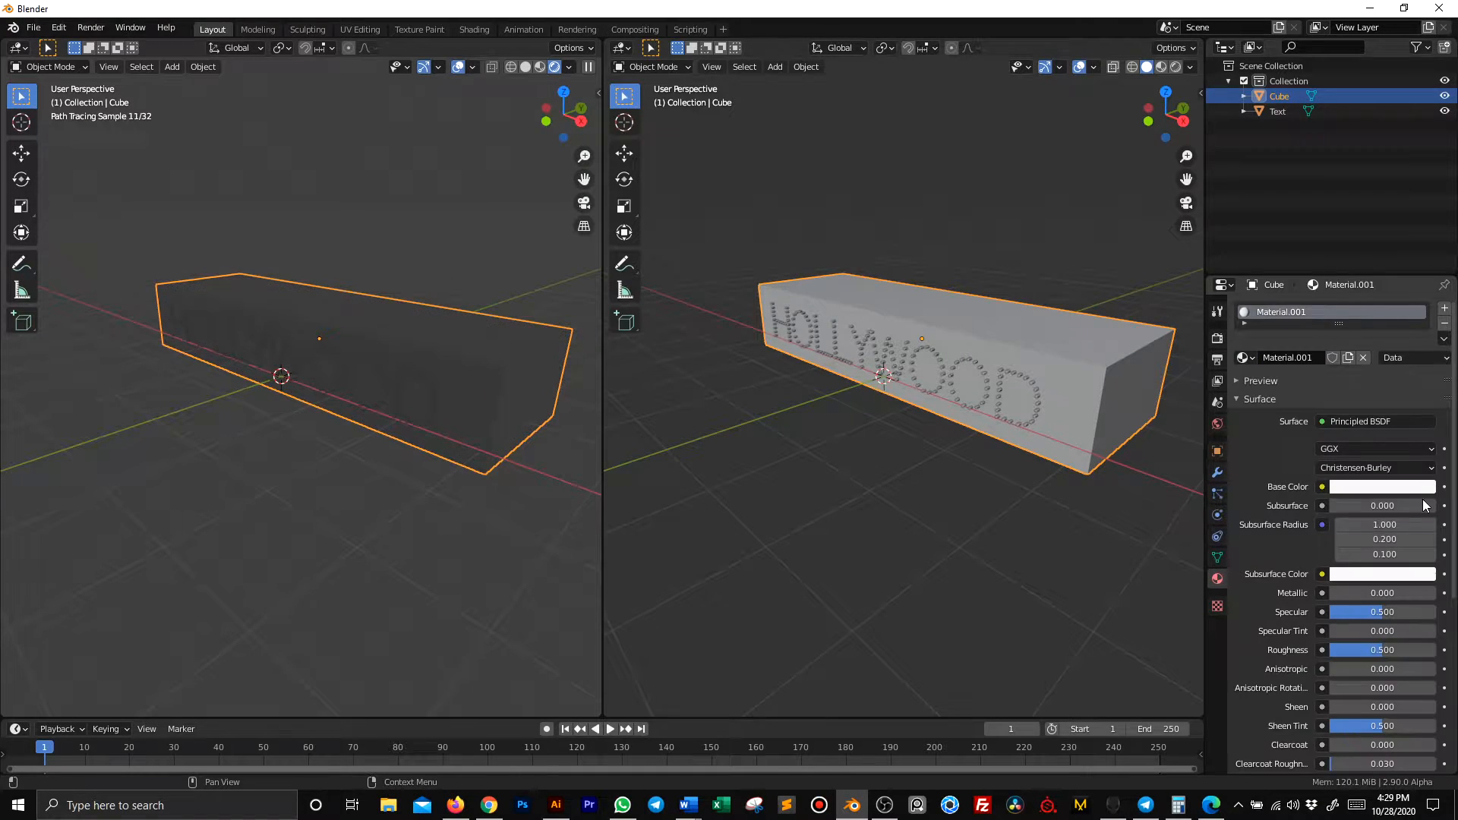
{"action": "left_click", "coordinate": [1381, 486]}
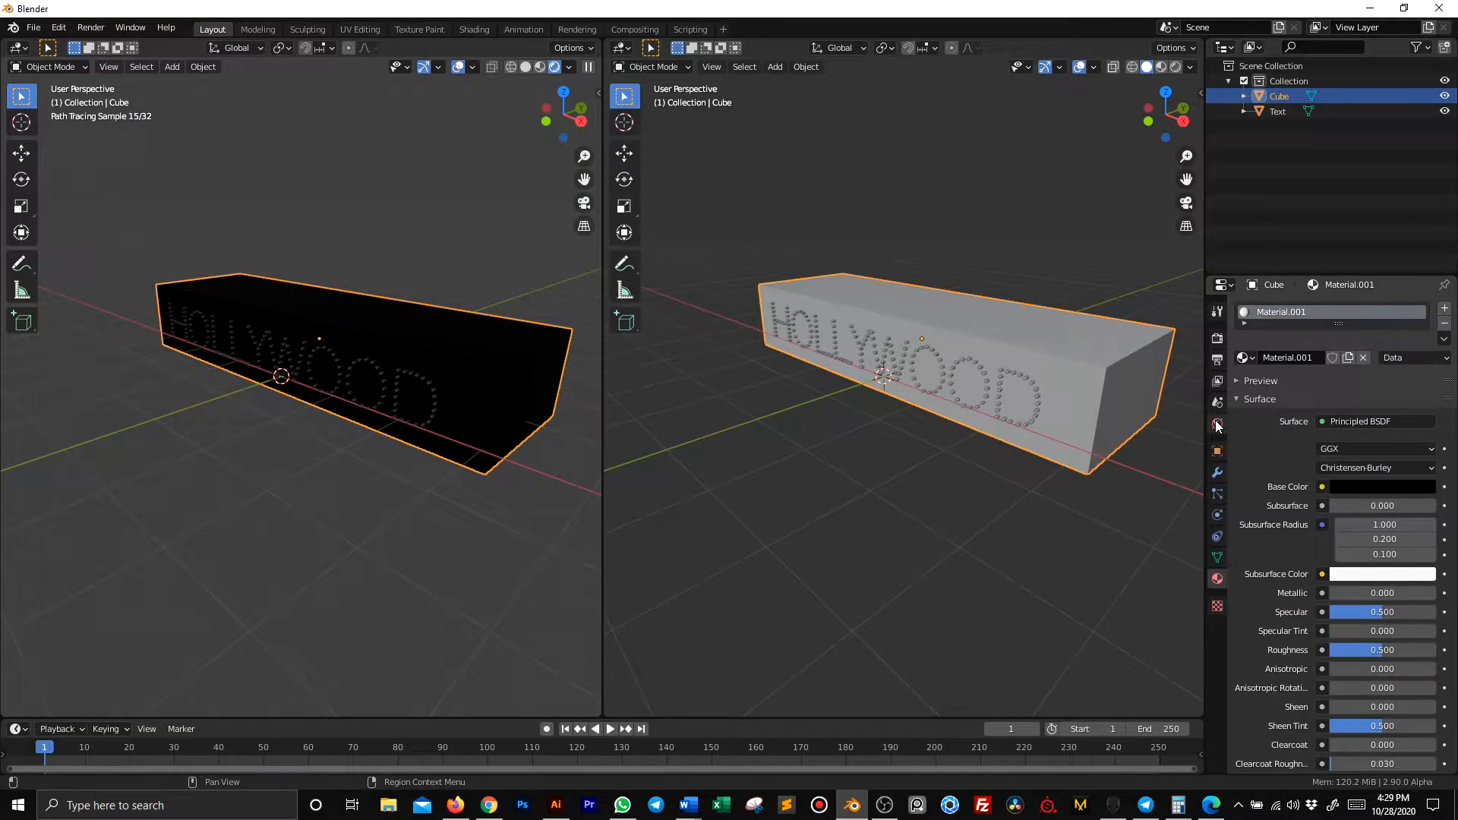
Make the world colour black and set the HOLLYWOOD text shader to Emission
{"action": "left_click", "coordinate": [1217, 425]}
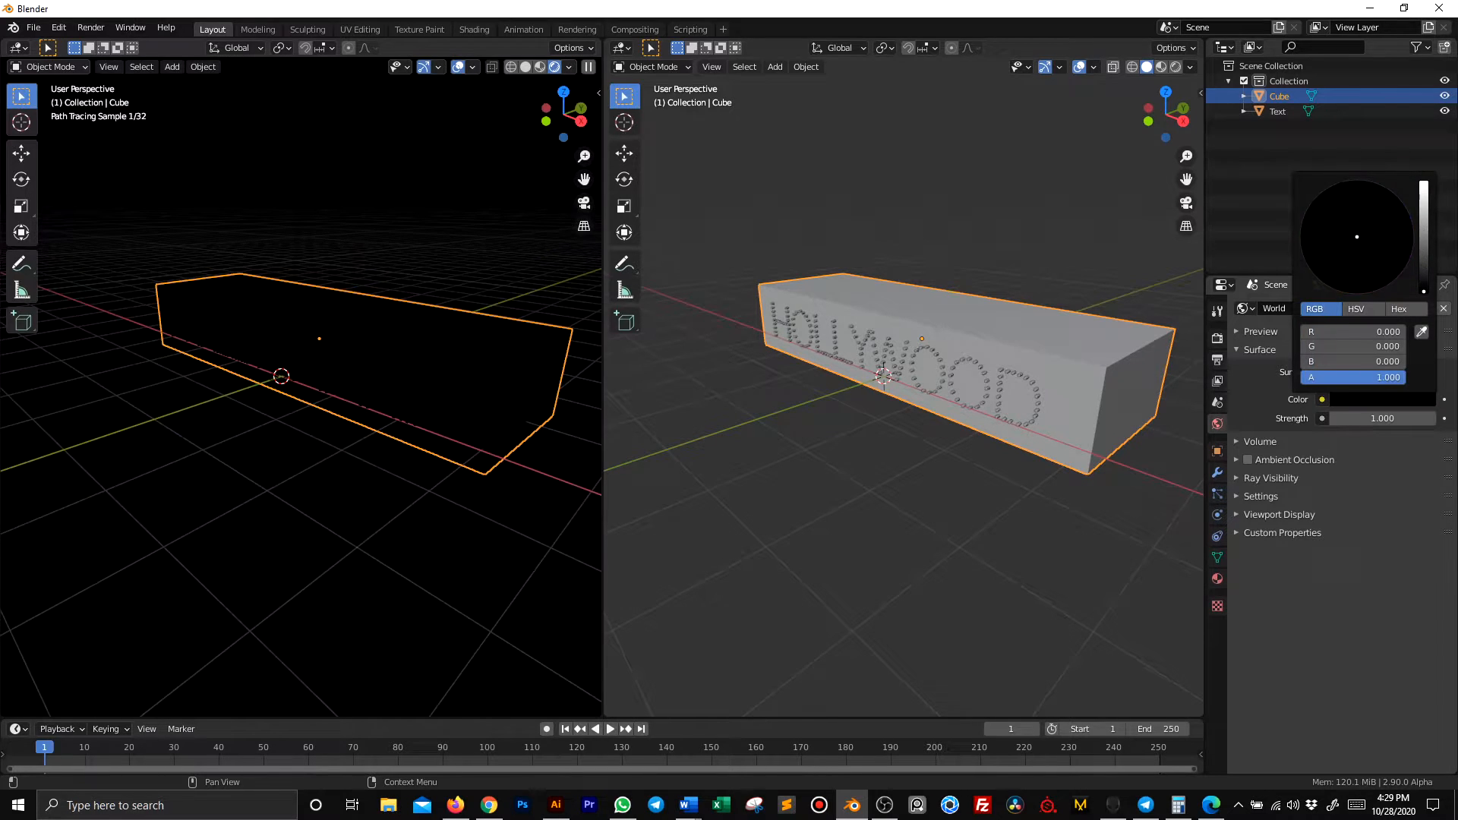
{"action": "left_click", "coordinate": [1277, 111]}
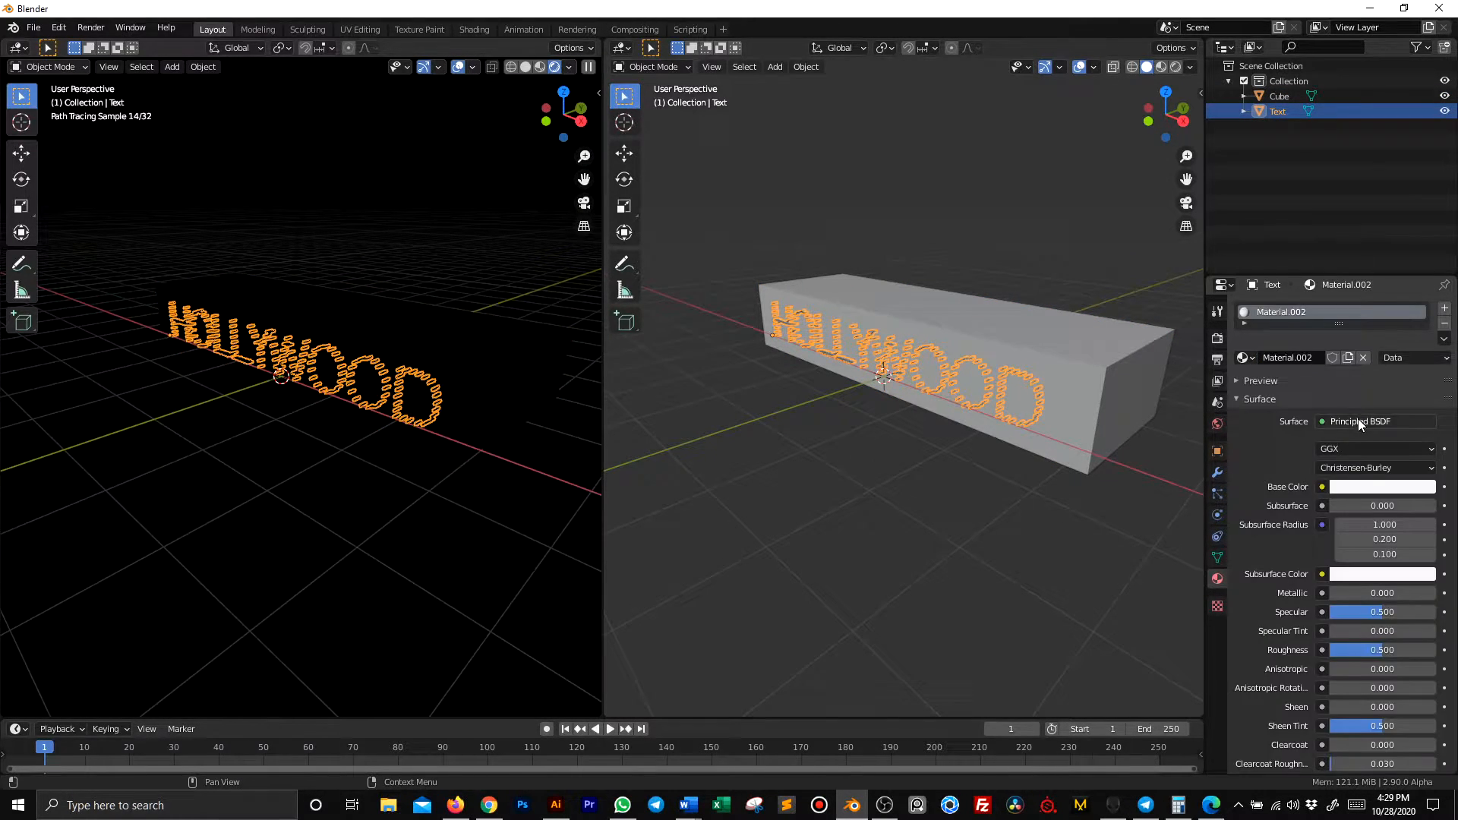
{"action": "left_click", "coordinate": [1375, 422]}
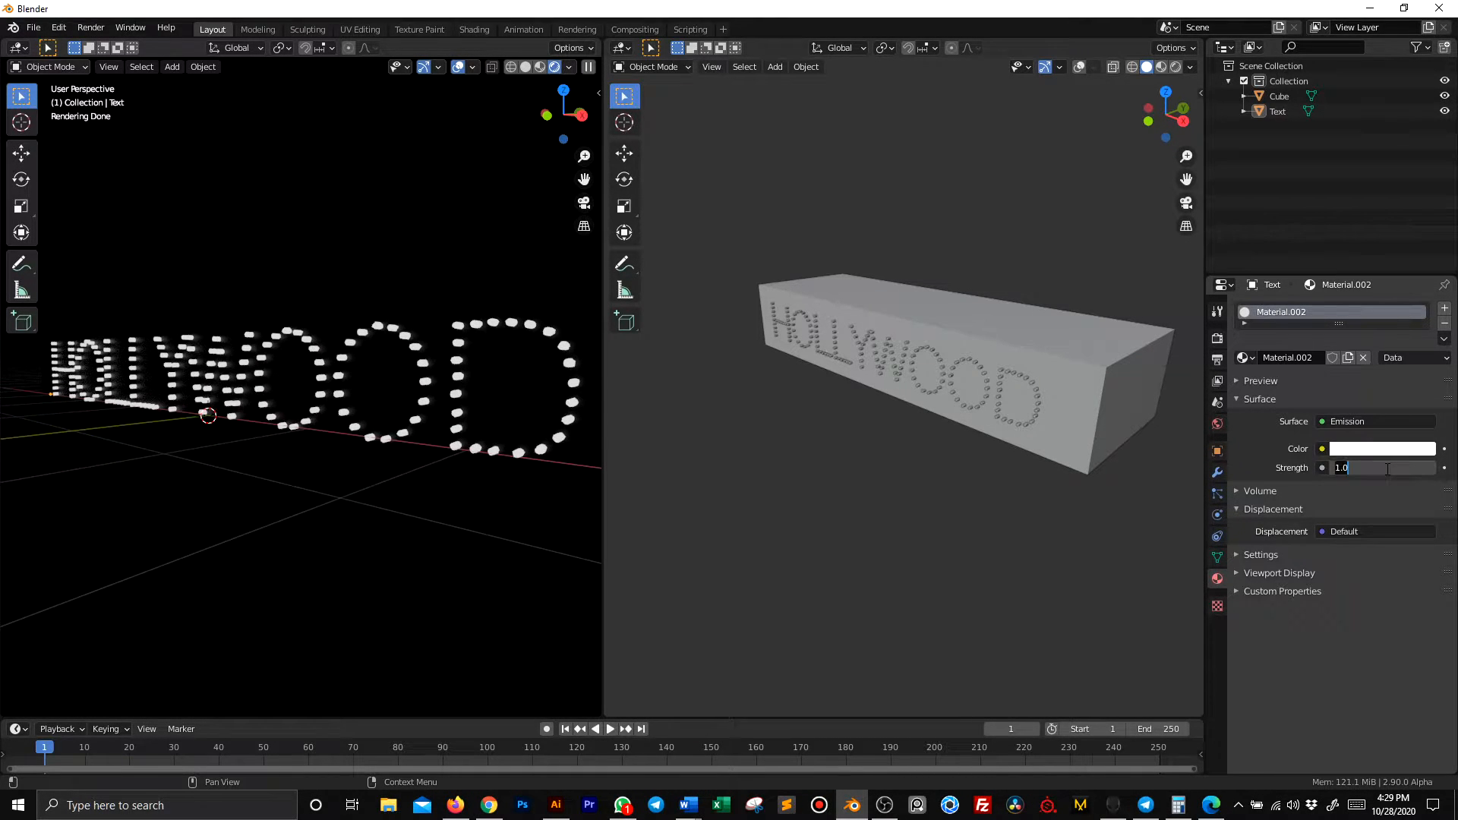
Set the HOLLYWOOD material's Emission Strength to 5.000
{"action": "key", "text": "Return"}
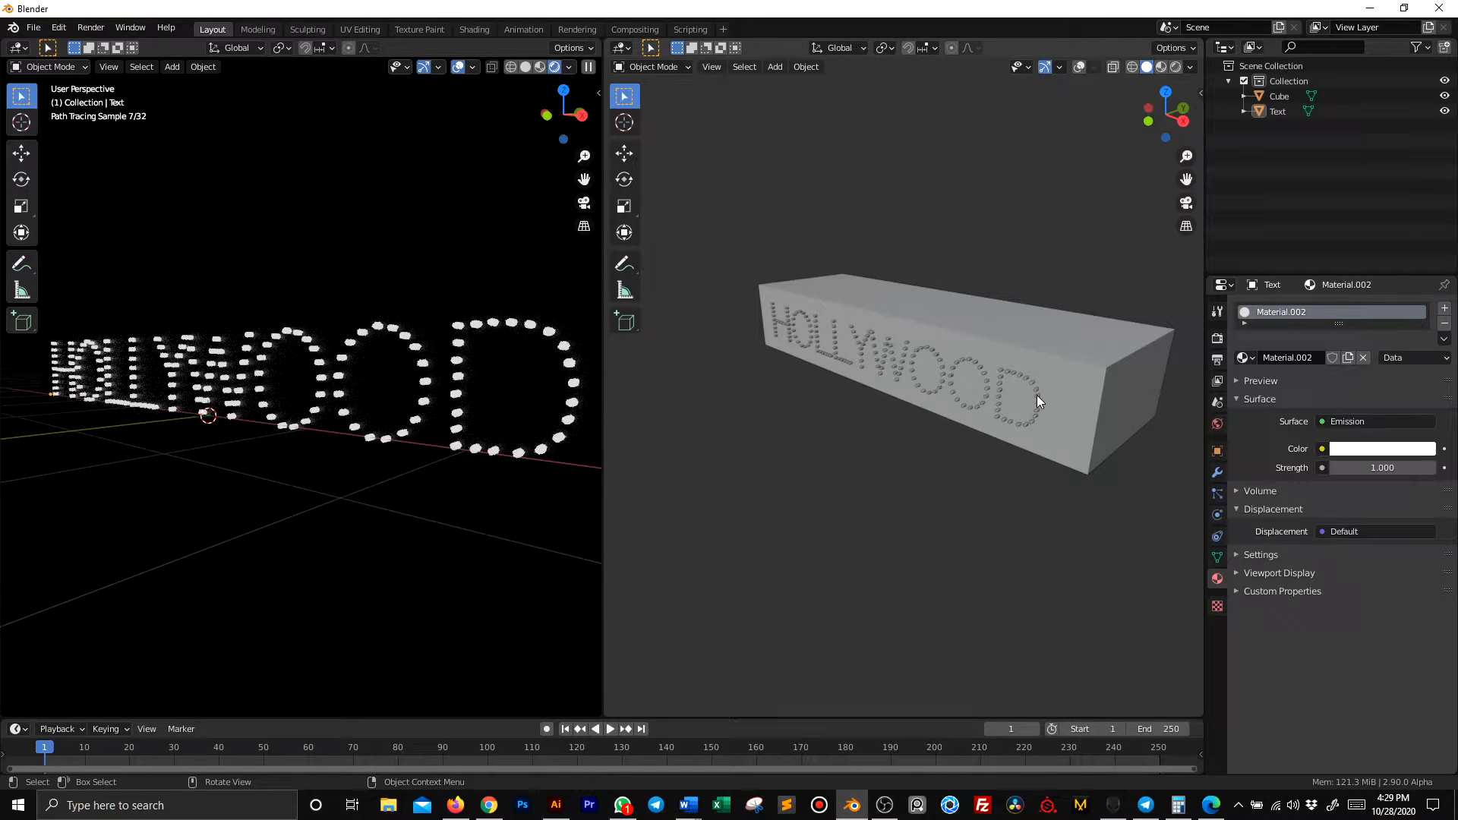
{"action": "left_click", "coordinate": [1383, 468]}
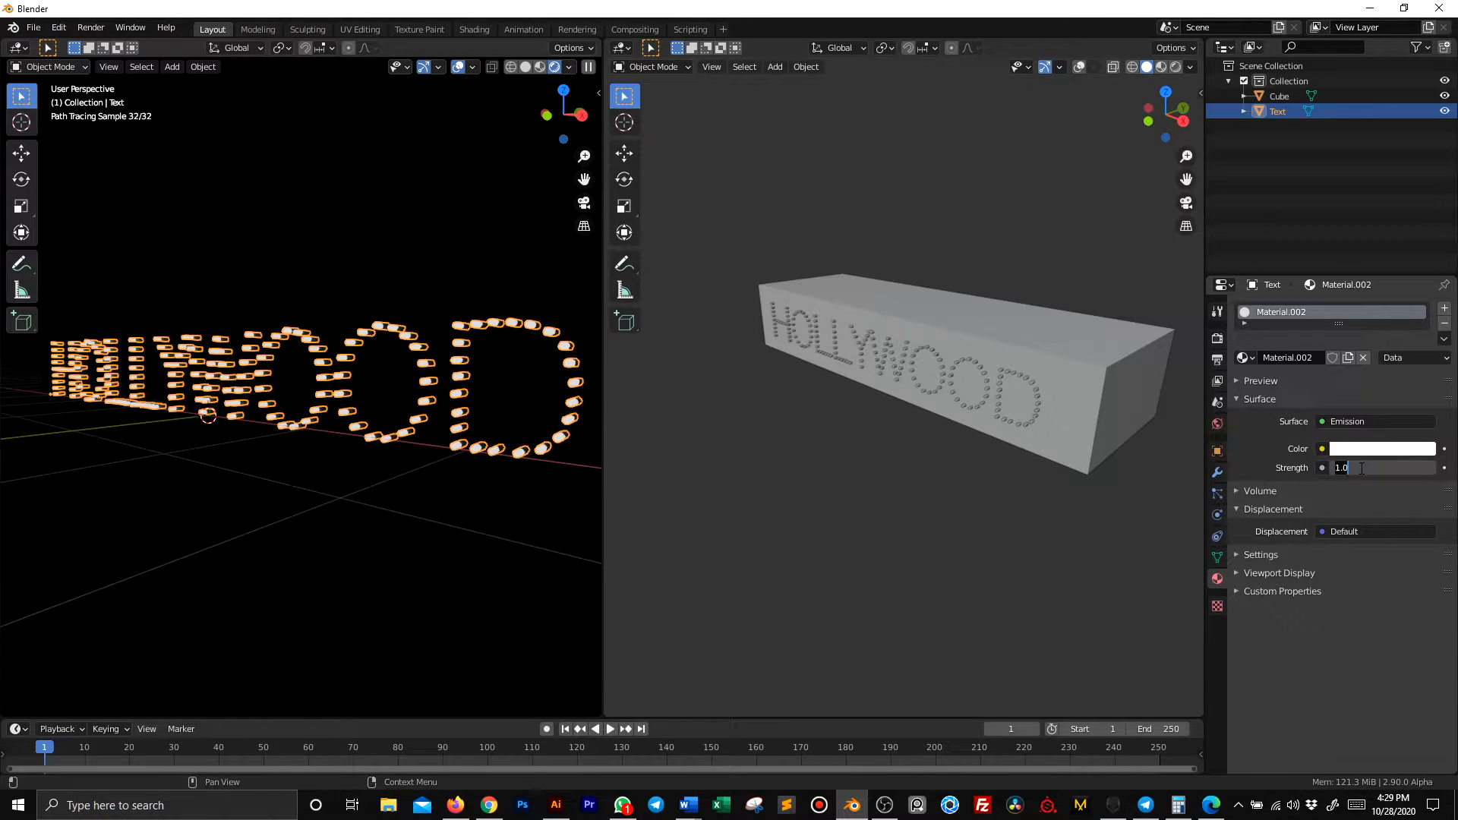
{"action": "type", "text": "5.000"}
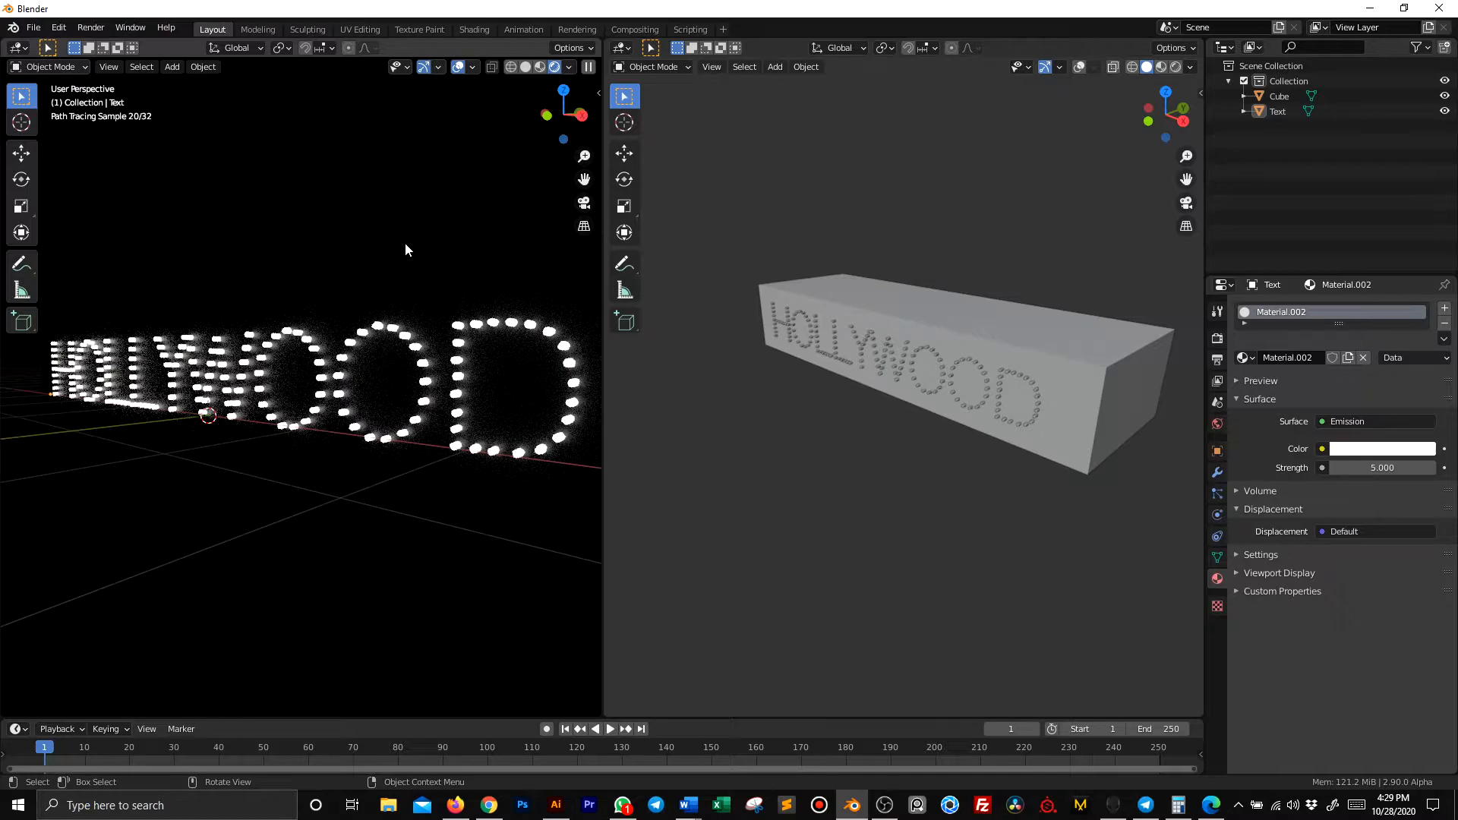
{"action": "left_click", "coordinate": [1382, 448]}
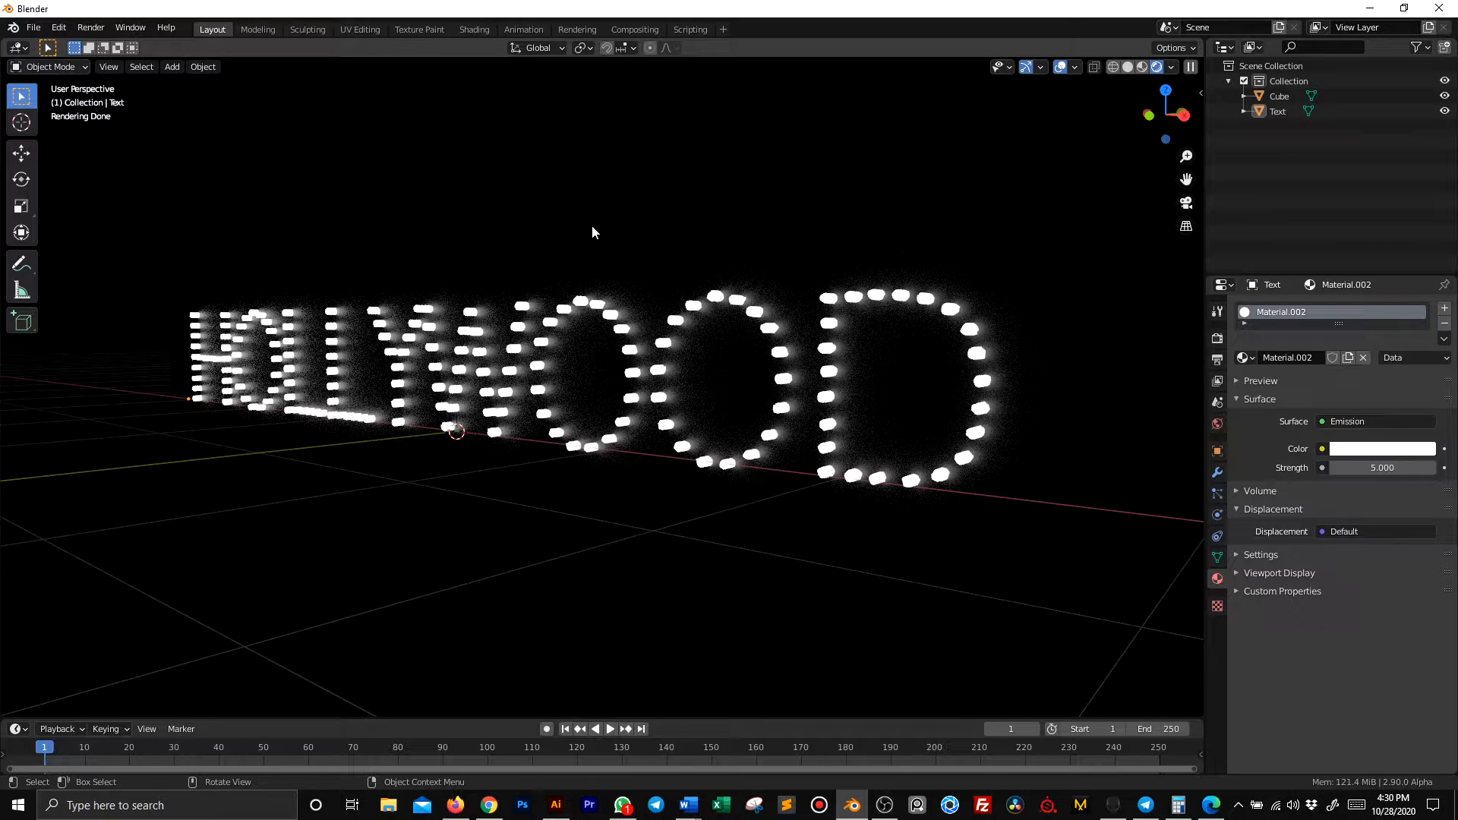
Add an upright SOHO text object beside the block and set its font to Automania
{"action": "left_click", "coordinate": [171, 66]}
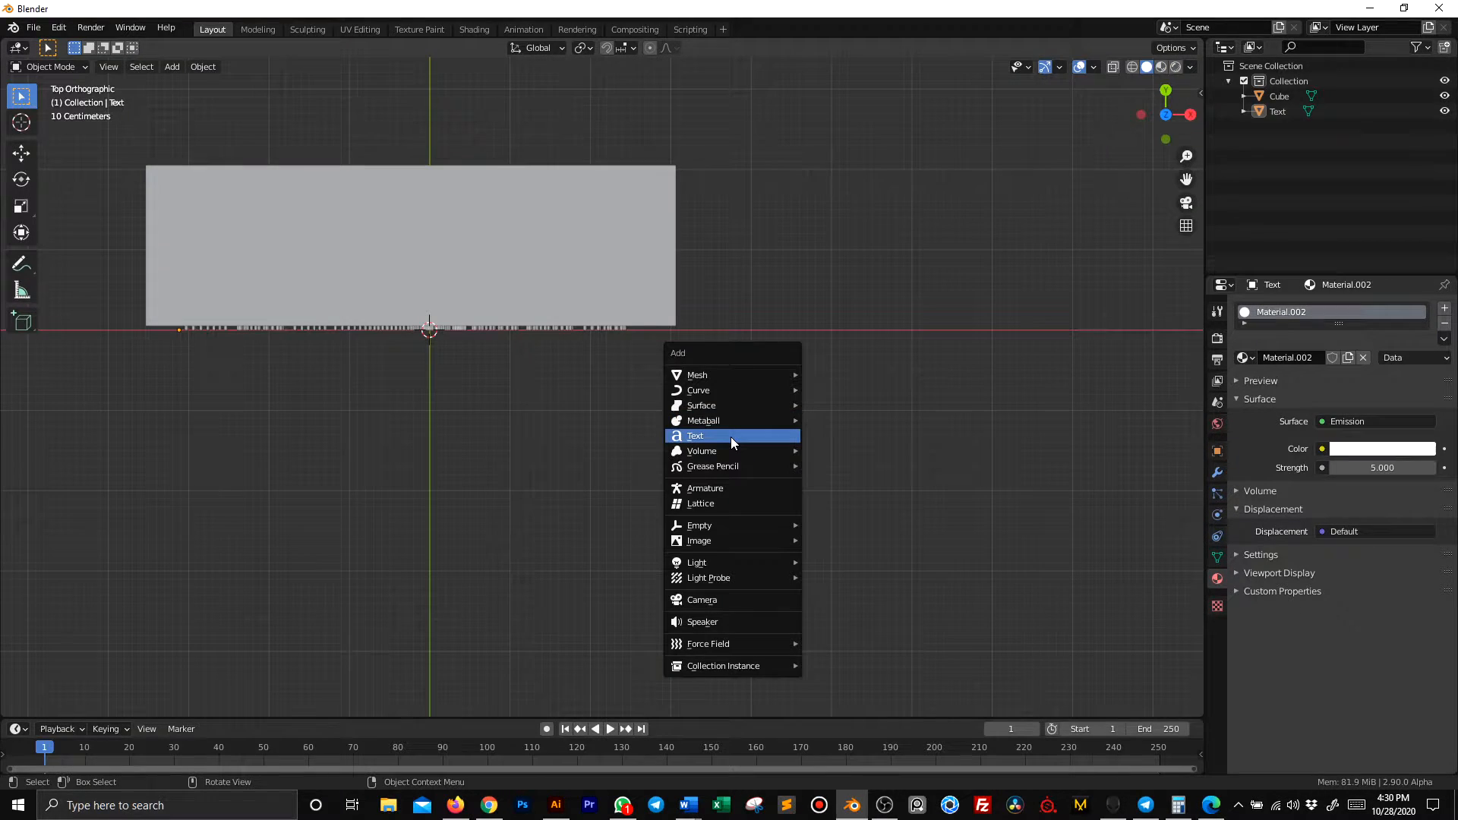
{"action": "left_click", "coordinate": [695, 435]}
{"action": "type", "text": "SOHO"}
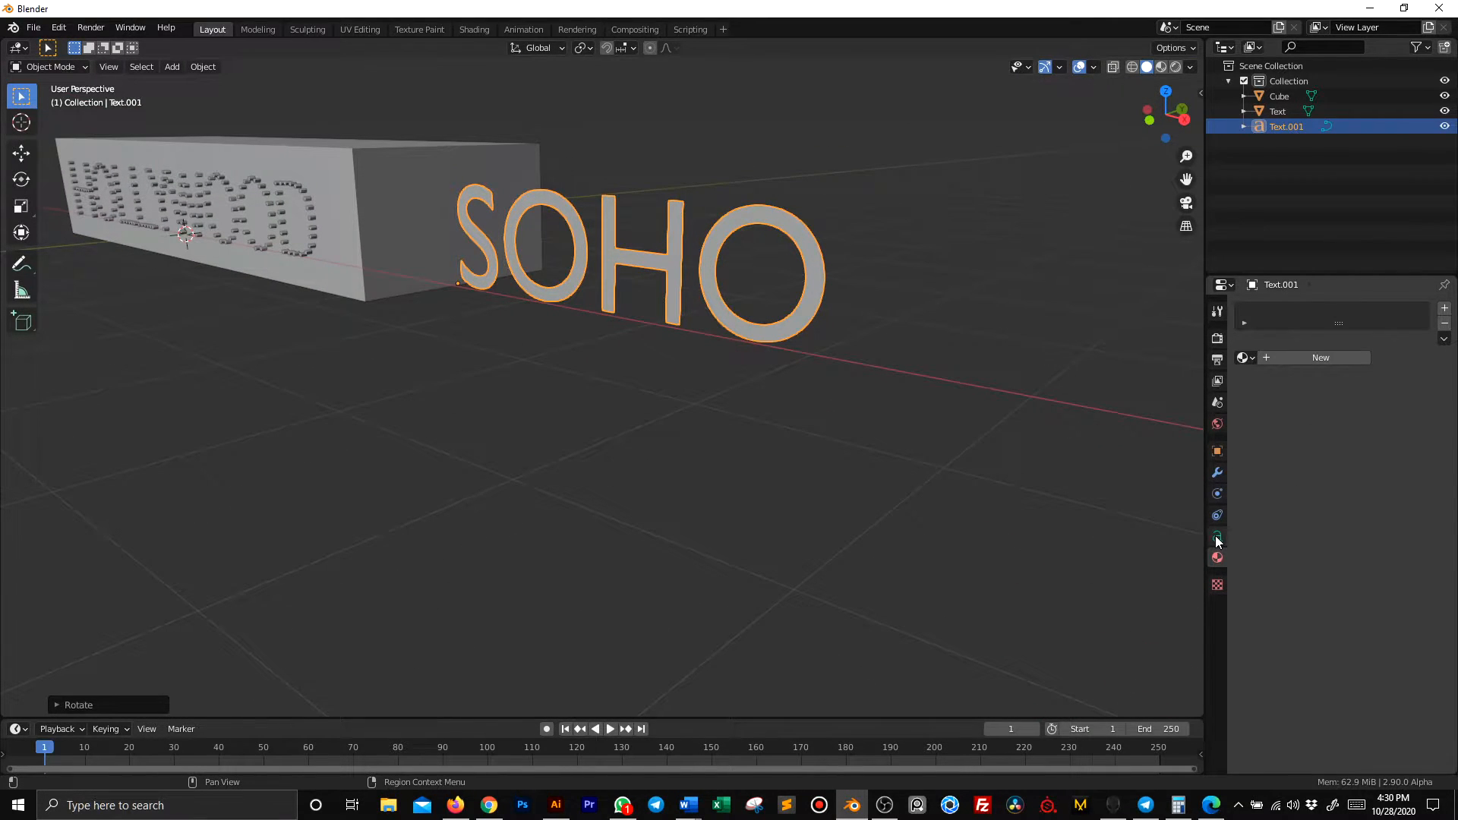
{"action": "left_click", "coordinate": [1217, 537]}
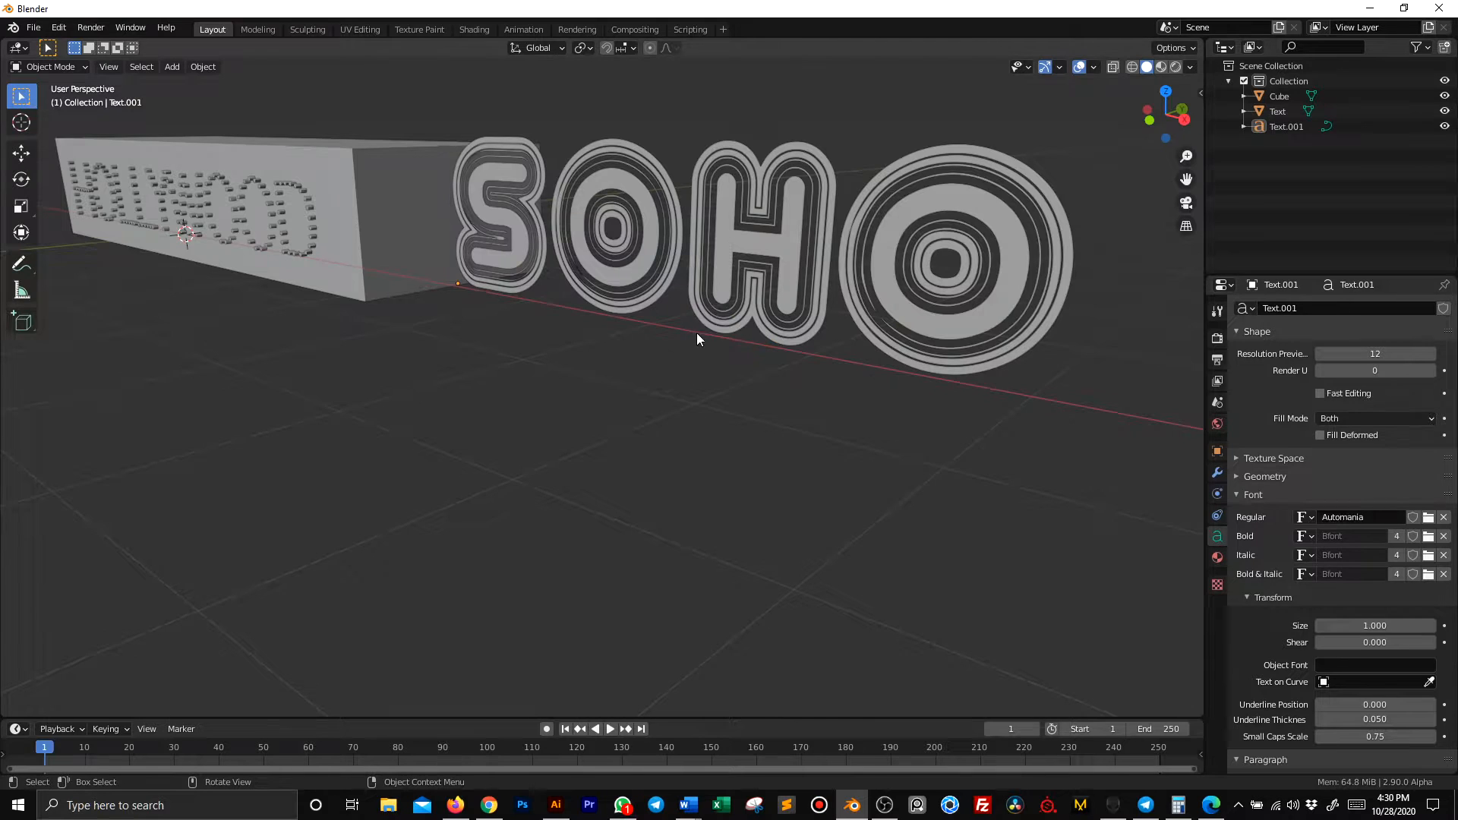
{"action": "mouse_move", "coordinate": [776, 295]}
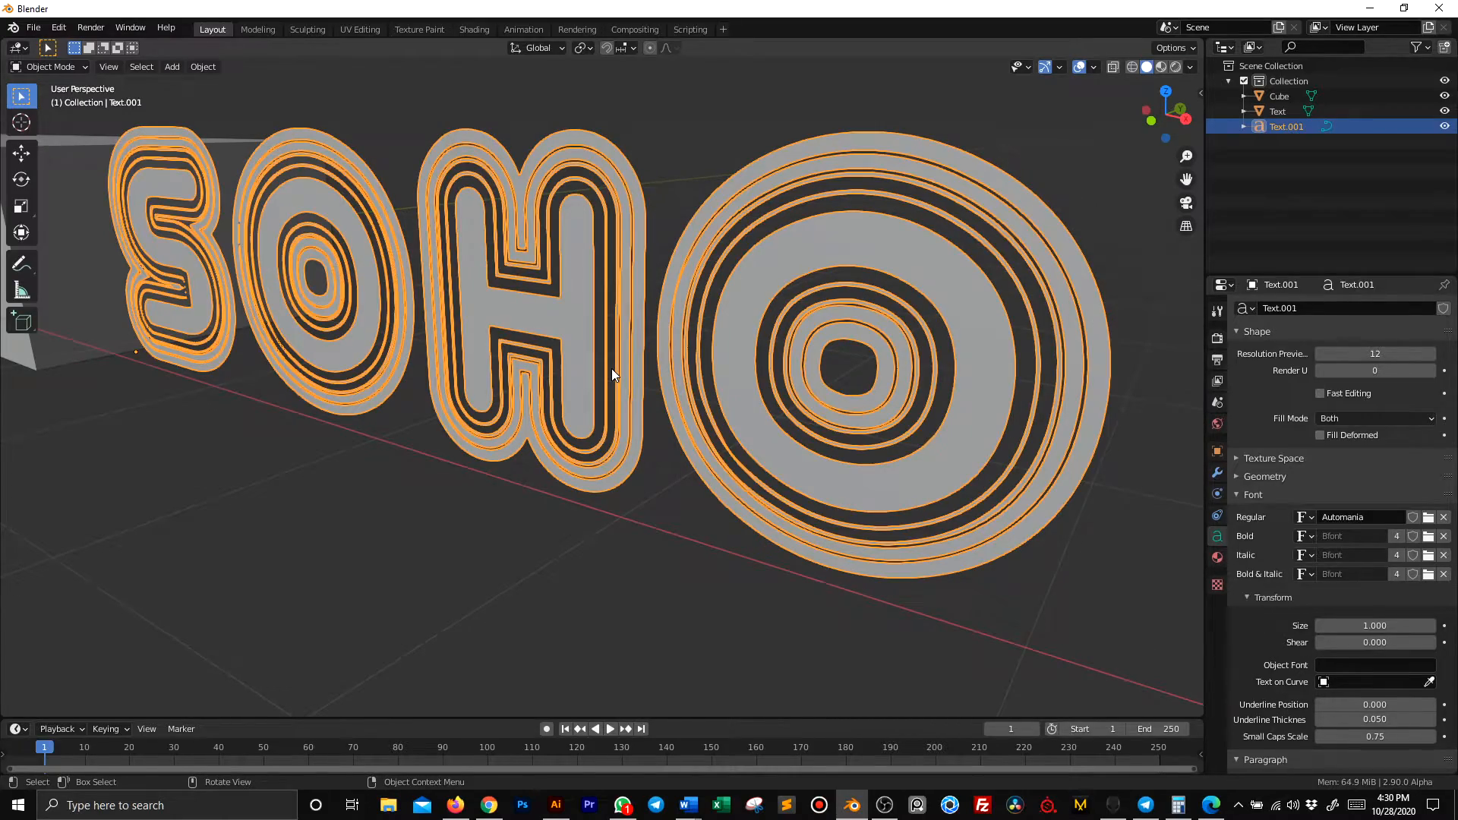
Enter Edit Mode on the SOHO mesh, deselect all, and show Material Properties
{"action": "key", "text": "Tab"}
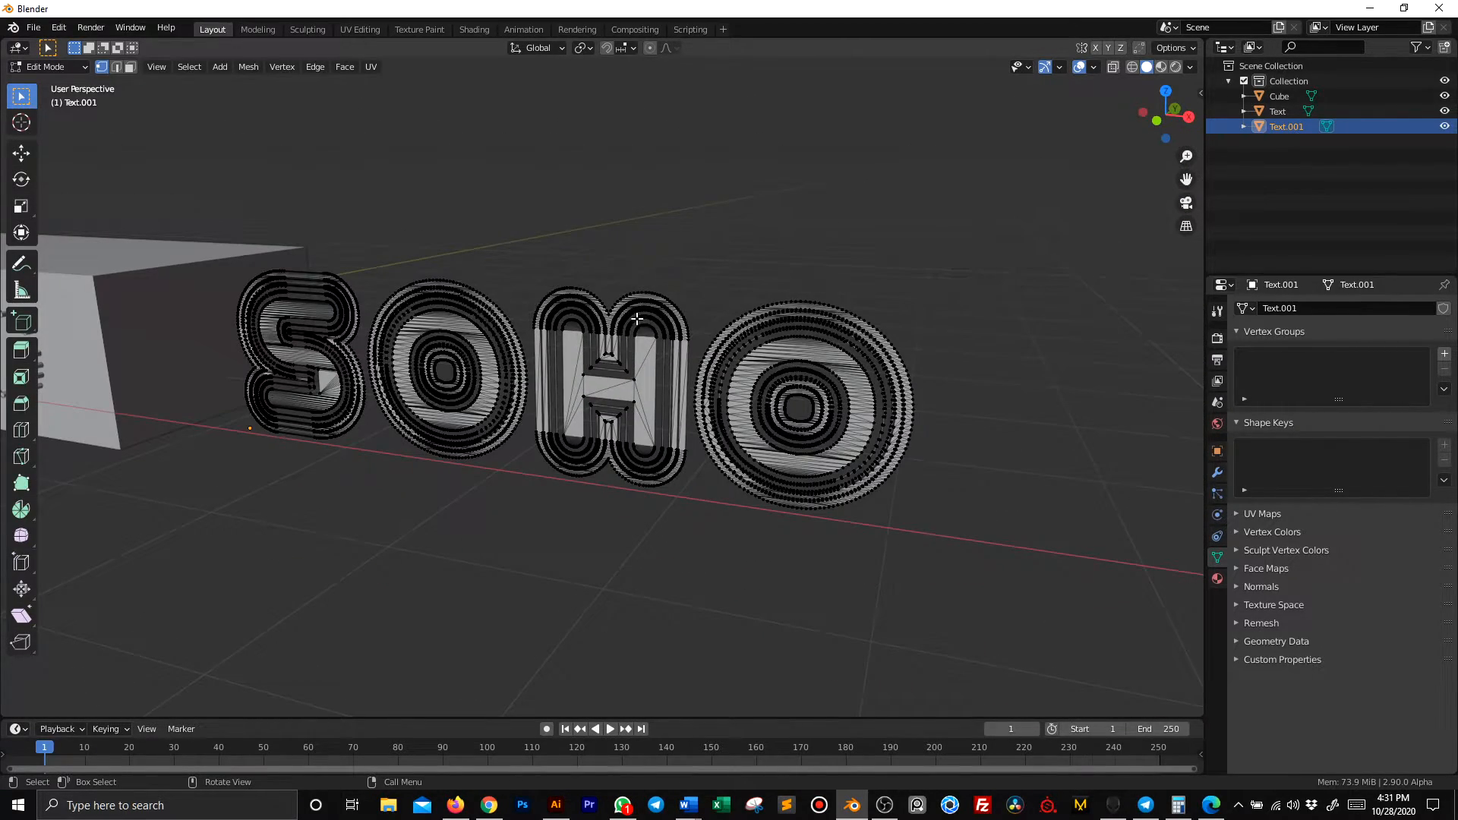
{"action": "key", "text": "a"}
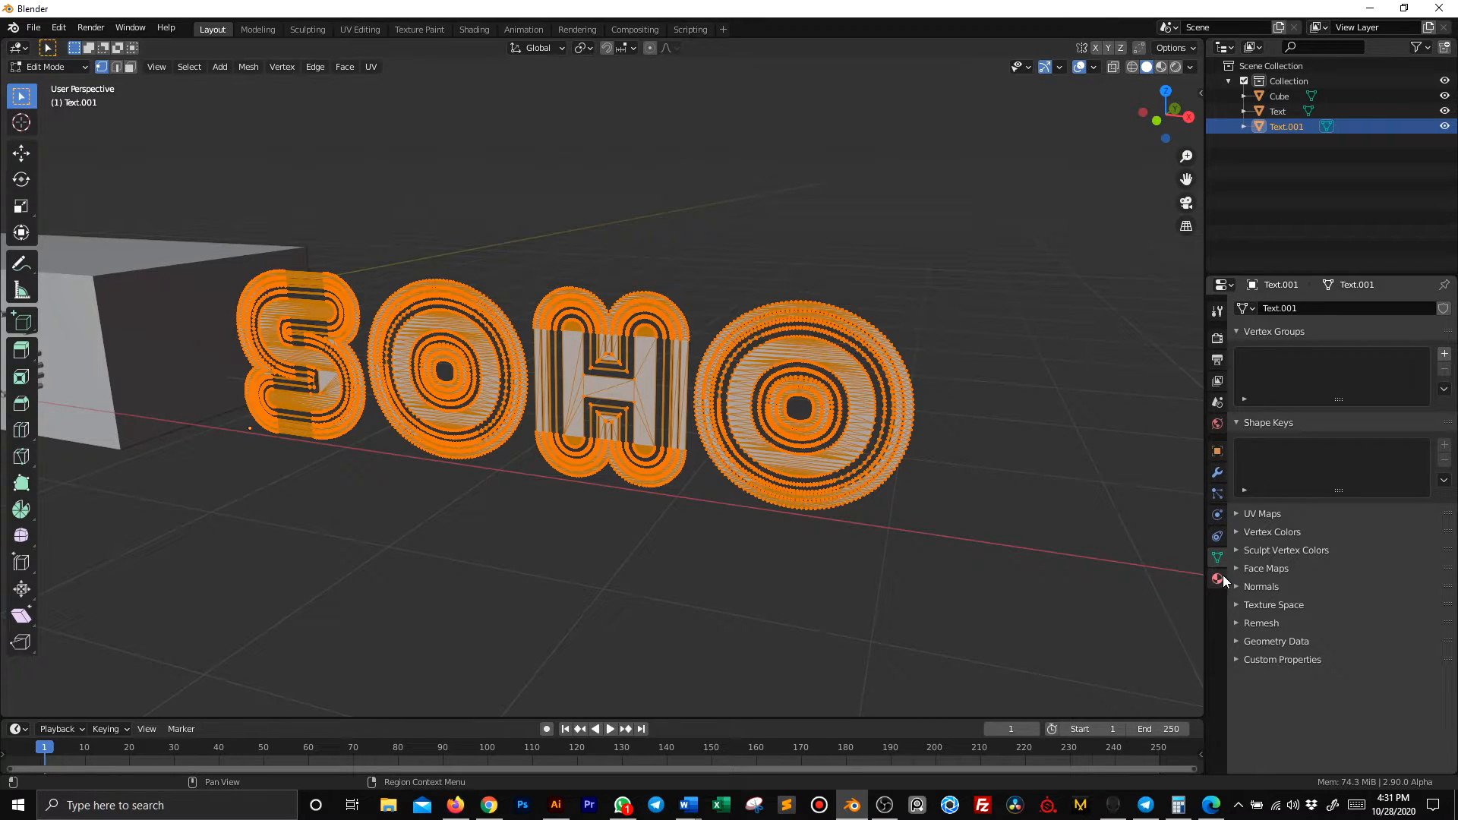
{"action": "left_click", "coordinate": [1216, 579]}
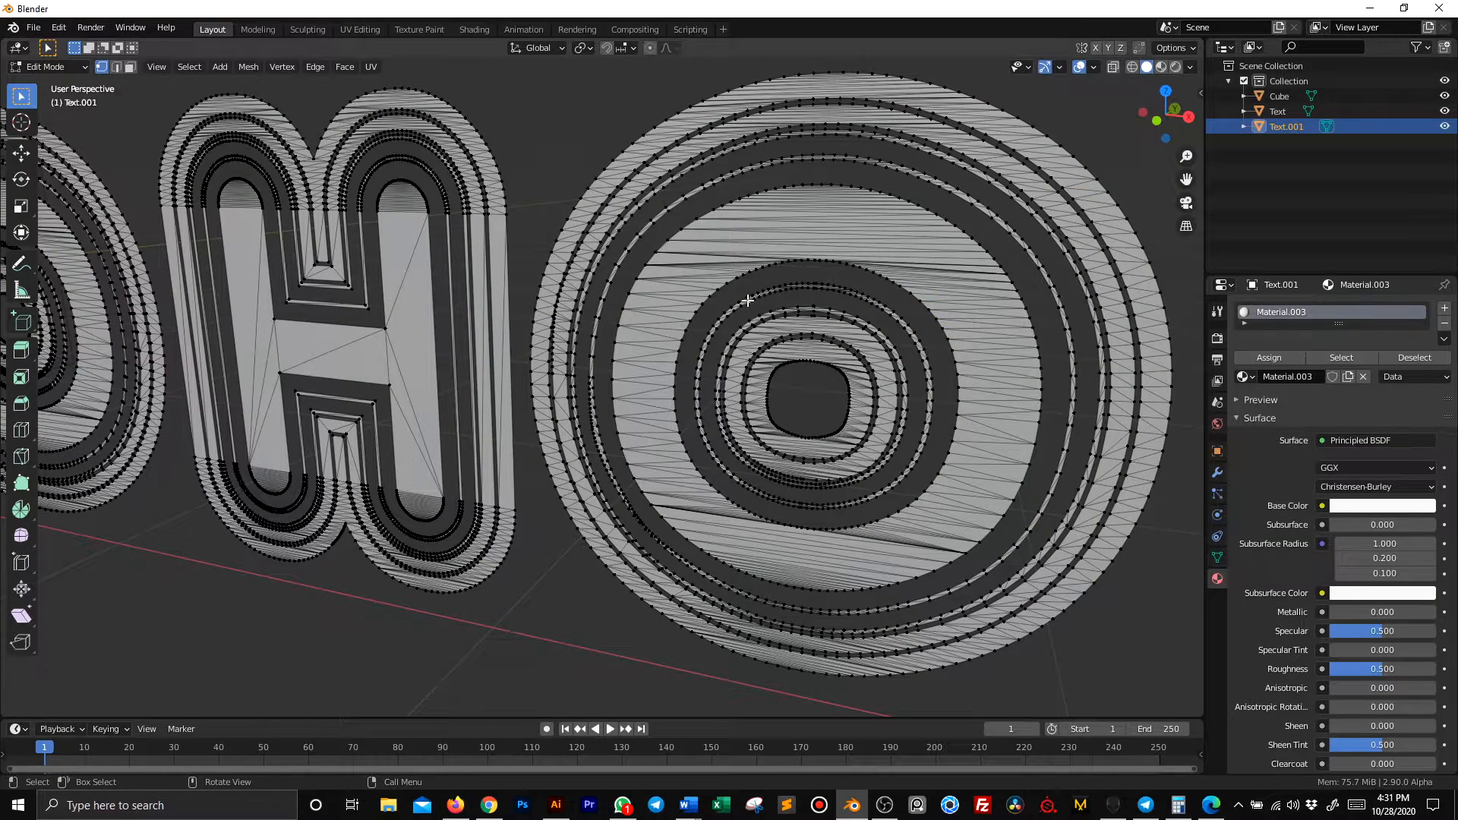
Select one outline ring of the O and give it a new Emission material
{"action": "left_click", "coordinate": [749, 300]}
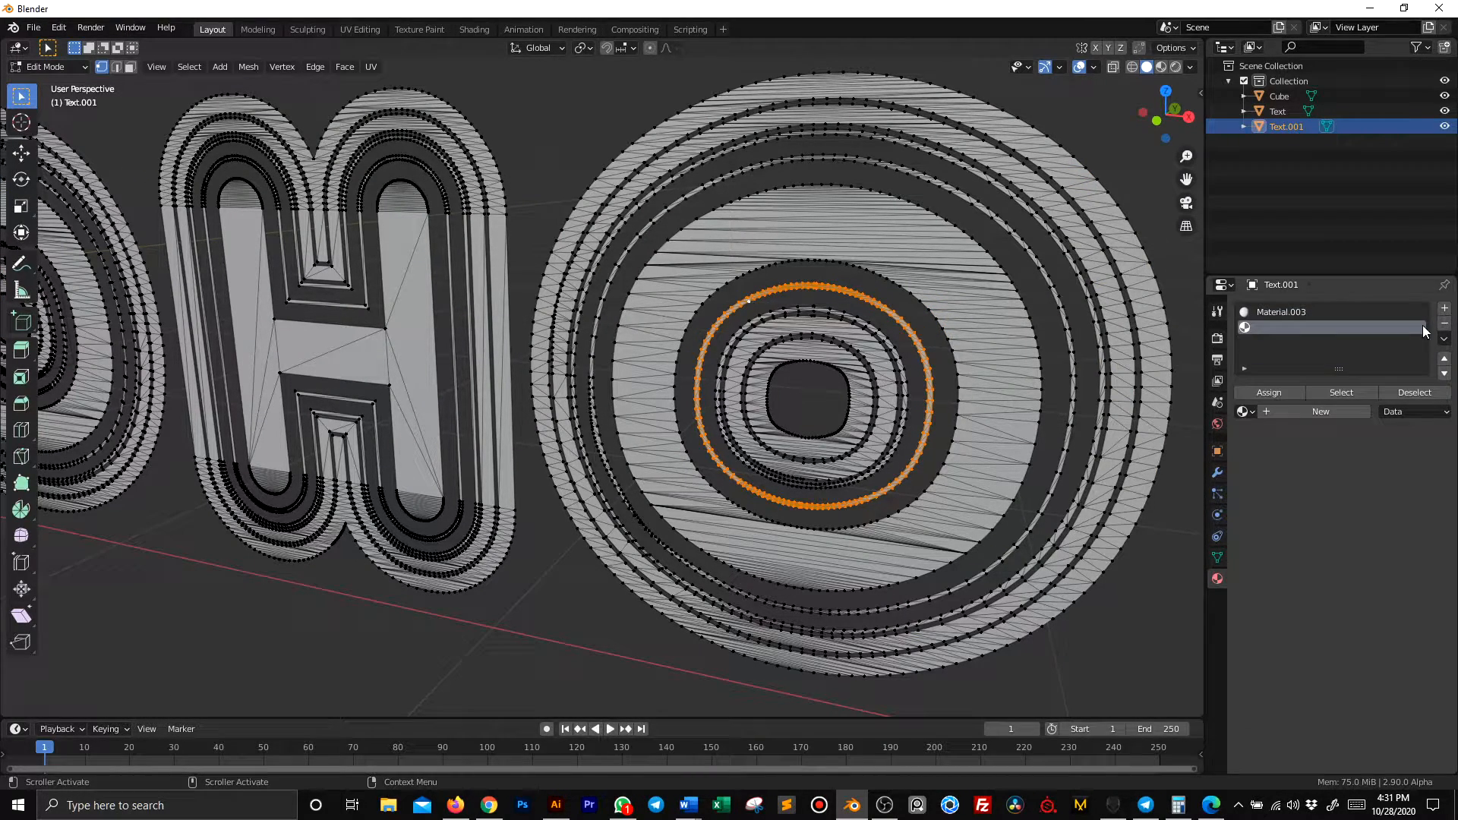
{"action": "left_click", "coordinate": [1444, 306]}
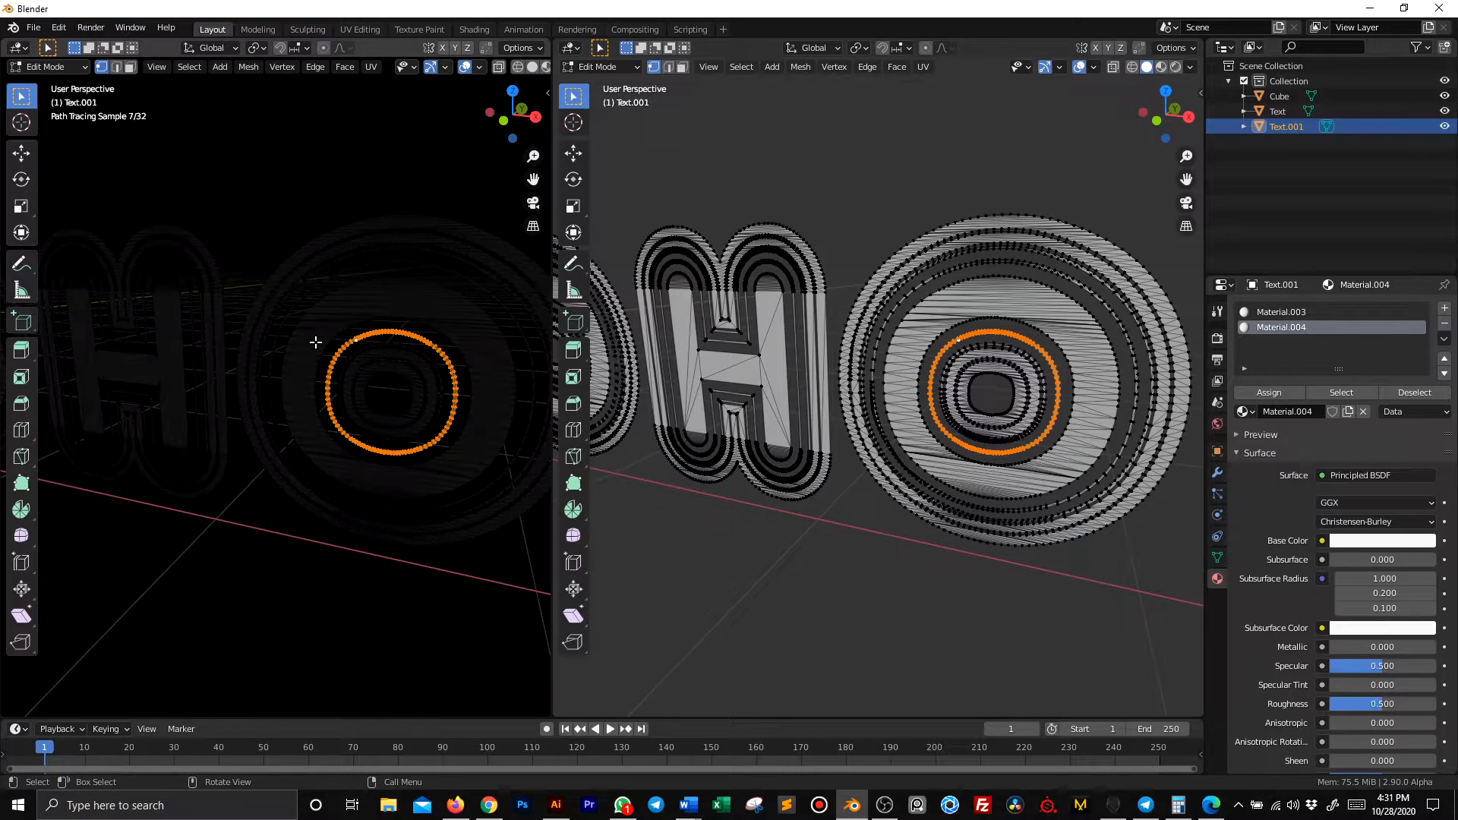
{"action": "left_click", "coordinate": [1374, 475]}
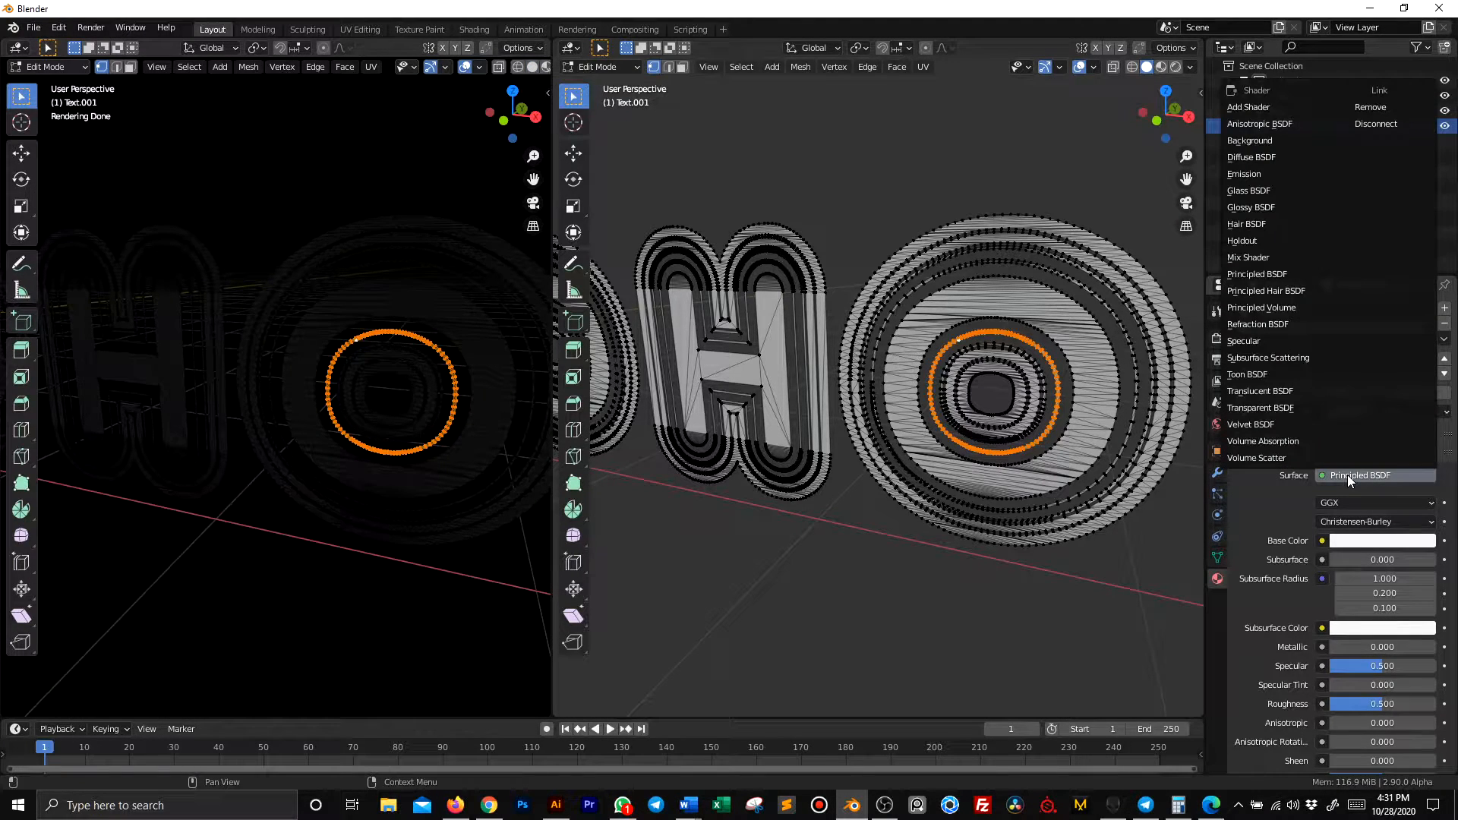
{"action": "left_click", "coordinate": [1243, 173]}
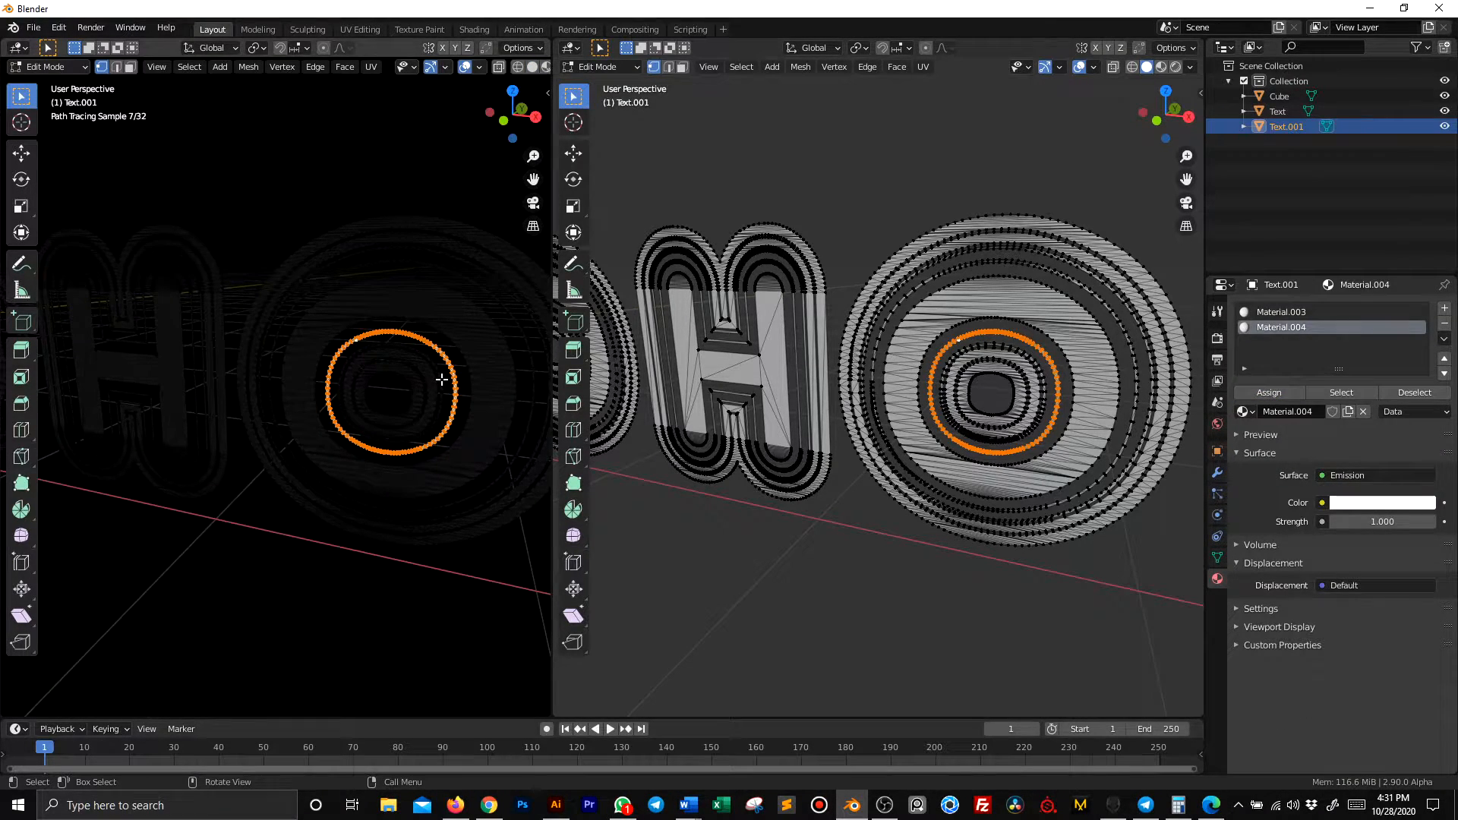
{"action": "key", "text": "Tab"}
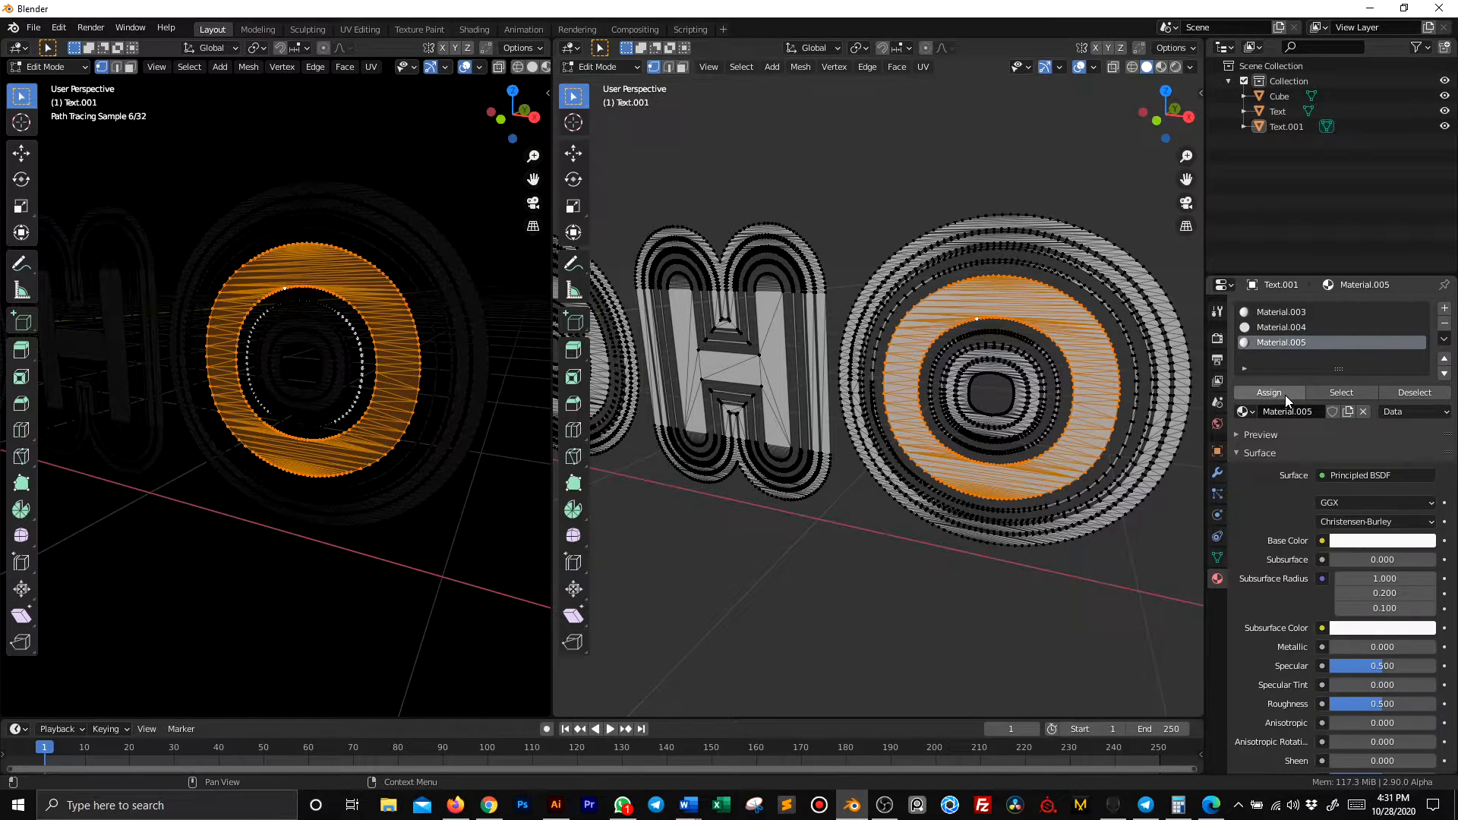
Assign an emission material to the O's inner face and colour it blue
{"action": "left_click", "coordinate": [1375, 475]}
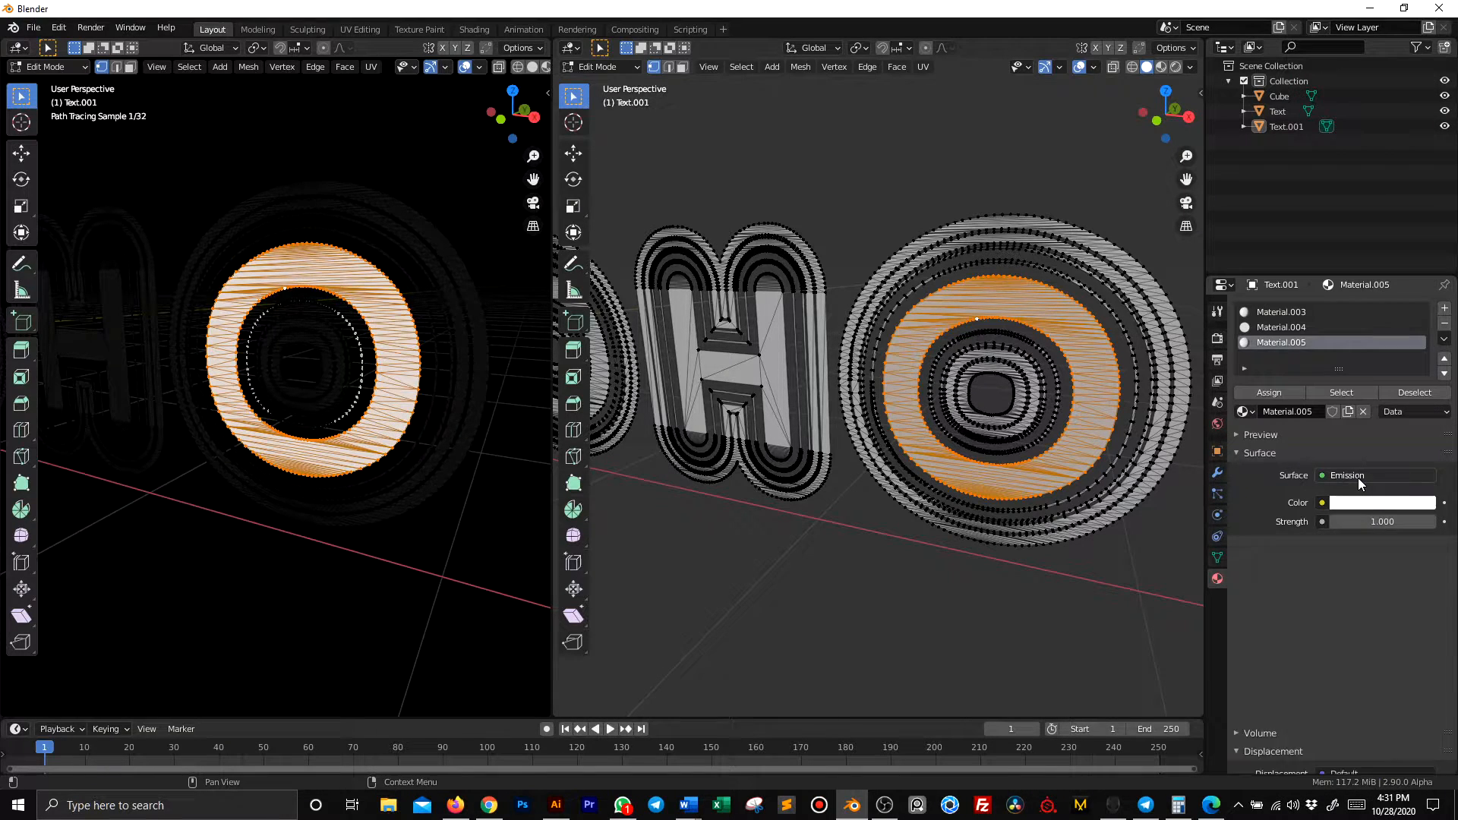
{"action": "left_click", "coordinate": [1382, 502]}
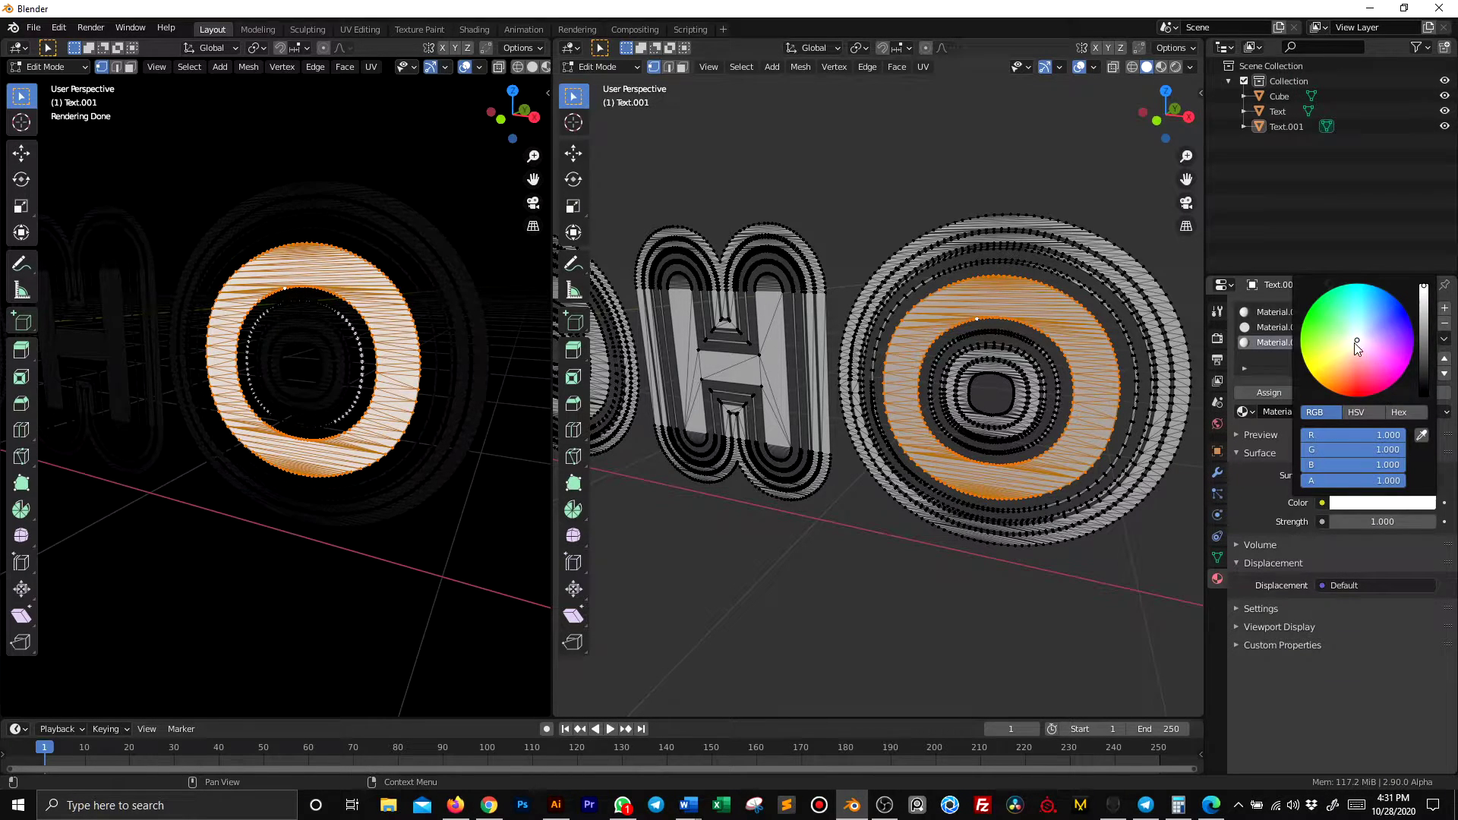
{"action": "left_click", "coordinate": [1379, 286]}
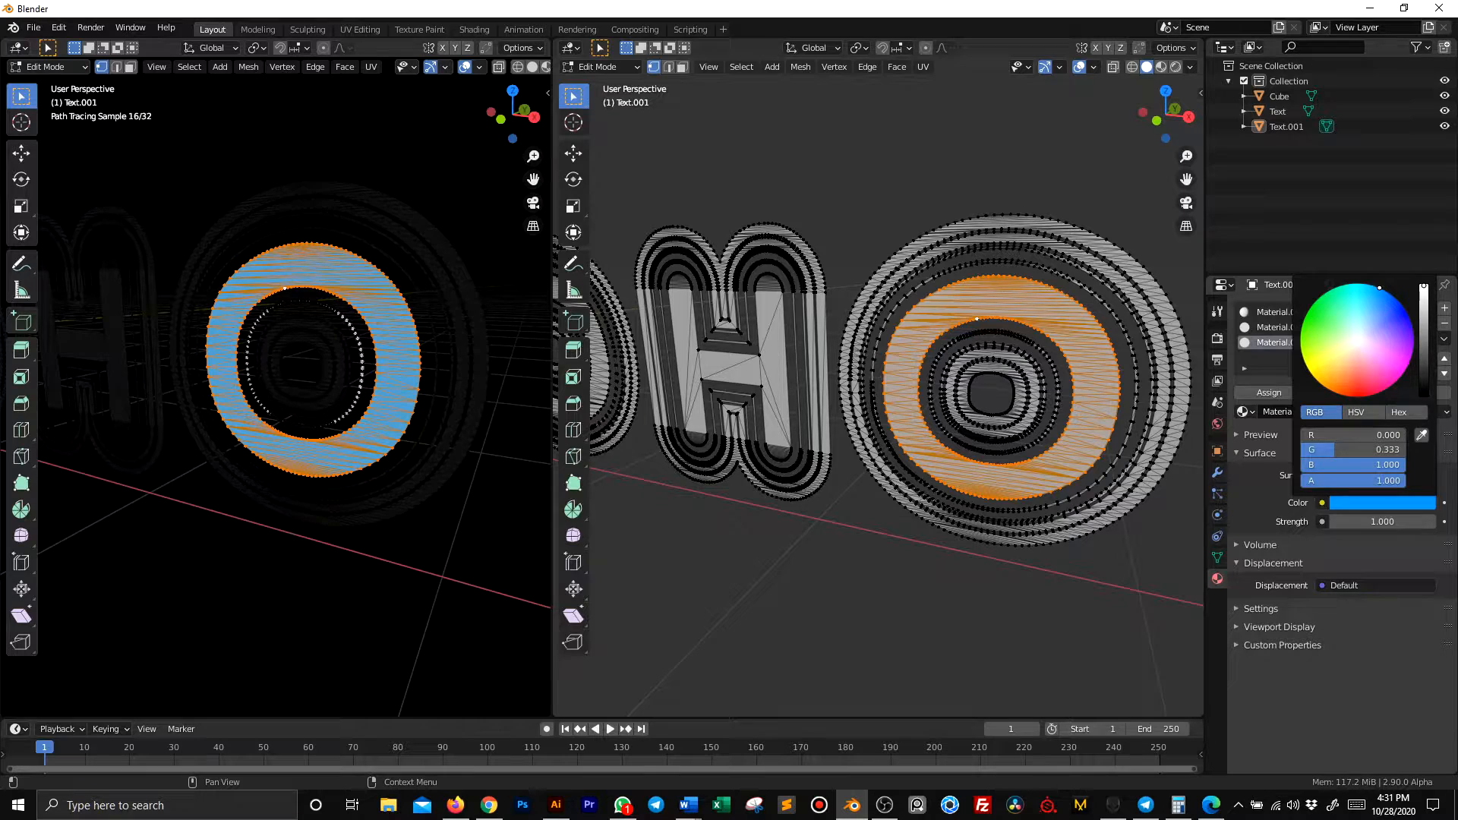
{"action": "left_click", "coordinate": [1385, 372]}
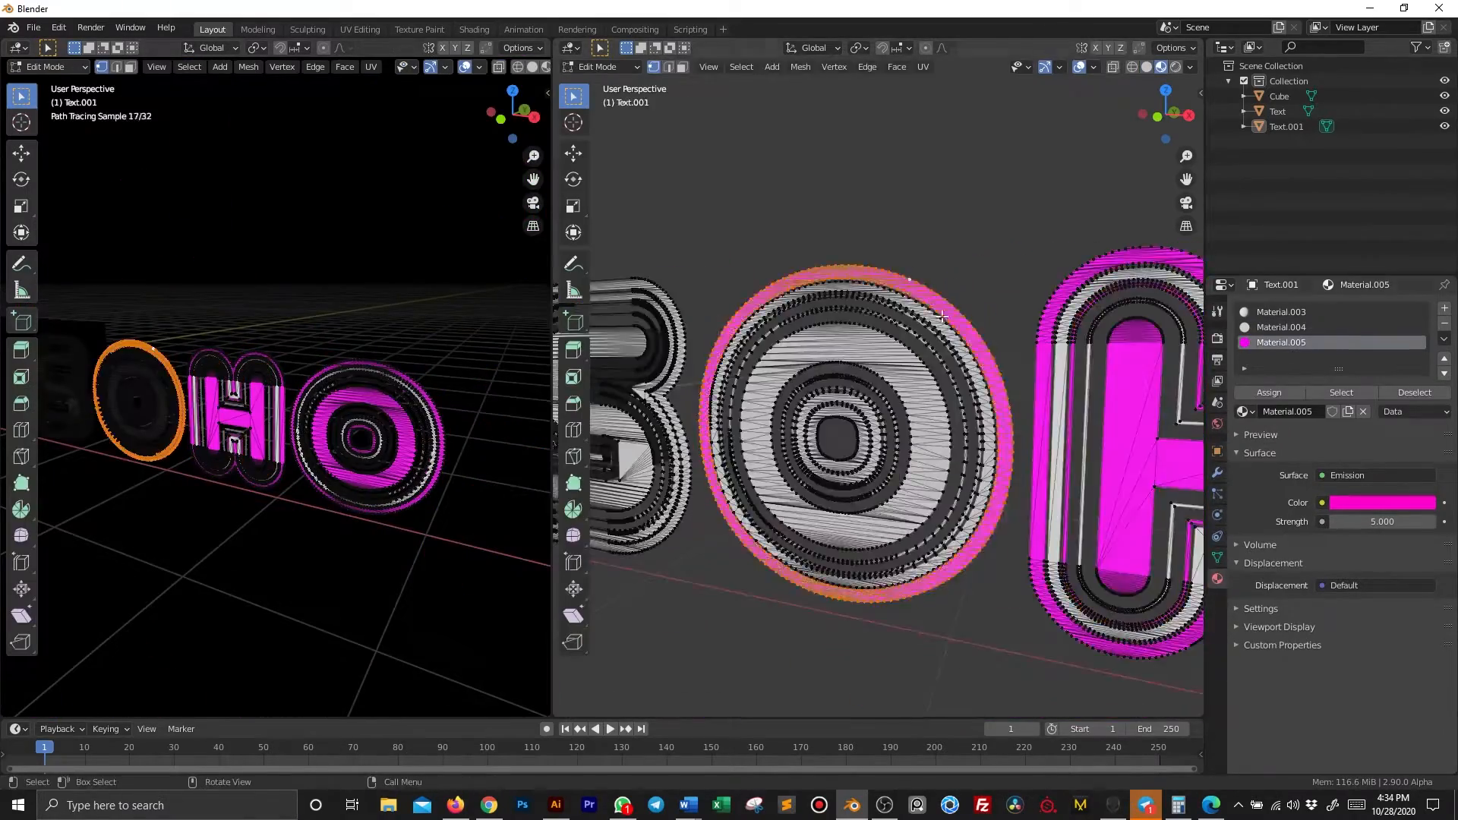
Make Material.005 magenta at strength 5, add a black cube backdrop, set Material.004 strength 5
{"action": "key", "text": "Tab"}
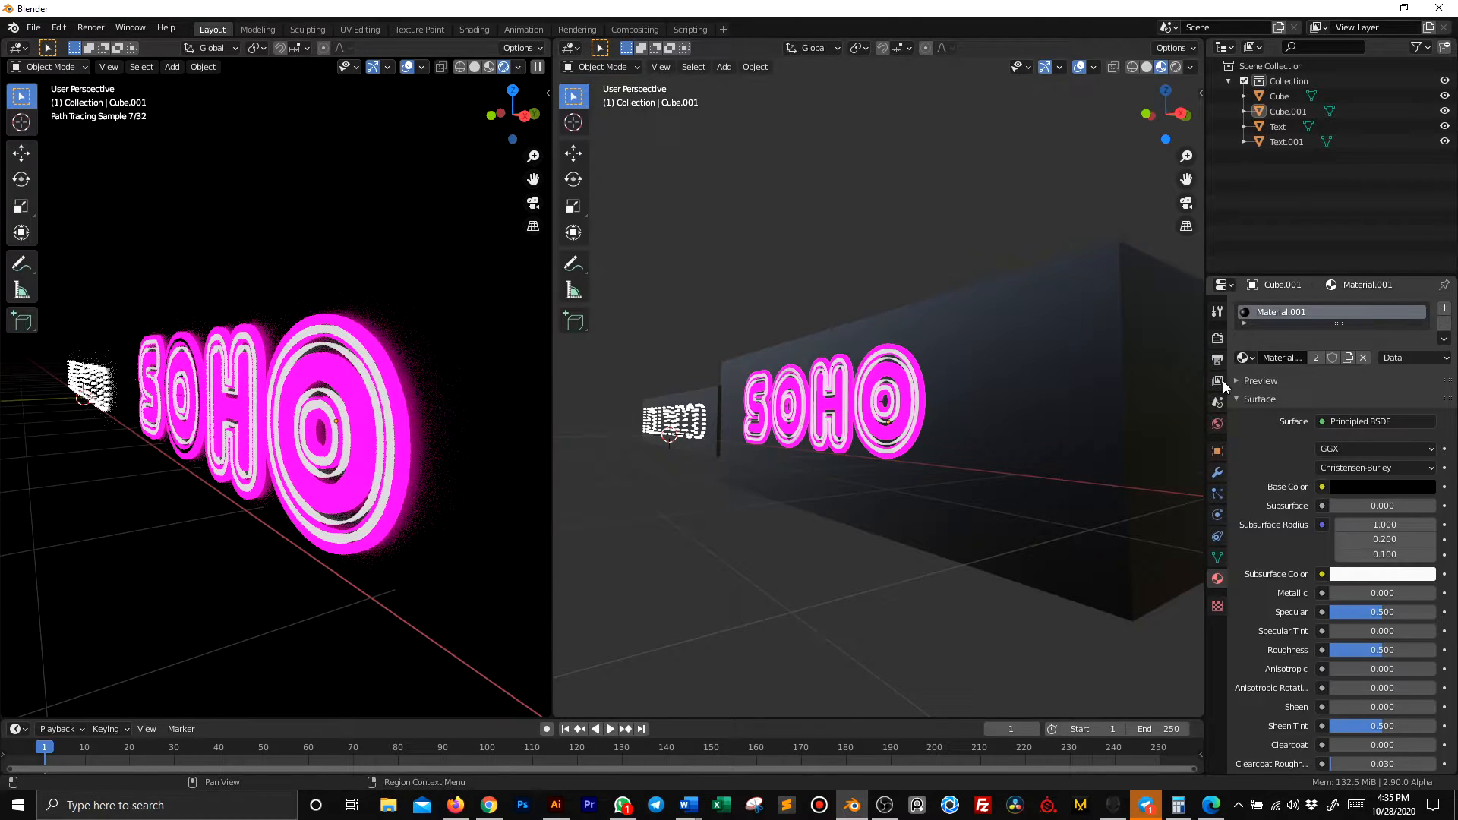
{"action": "left_click", "coordinate": [1286, 141]}
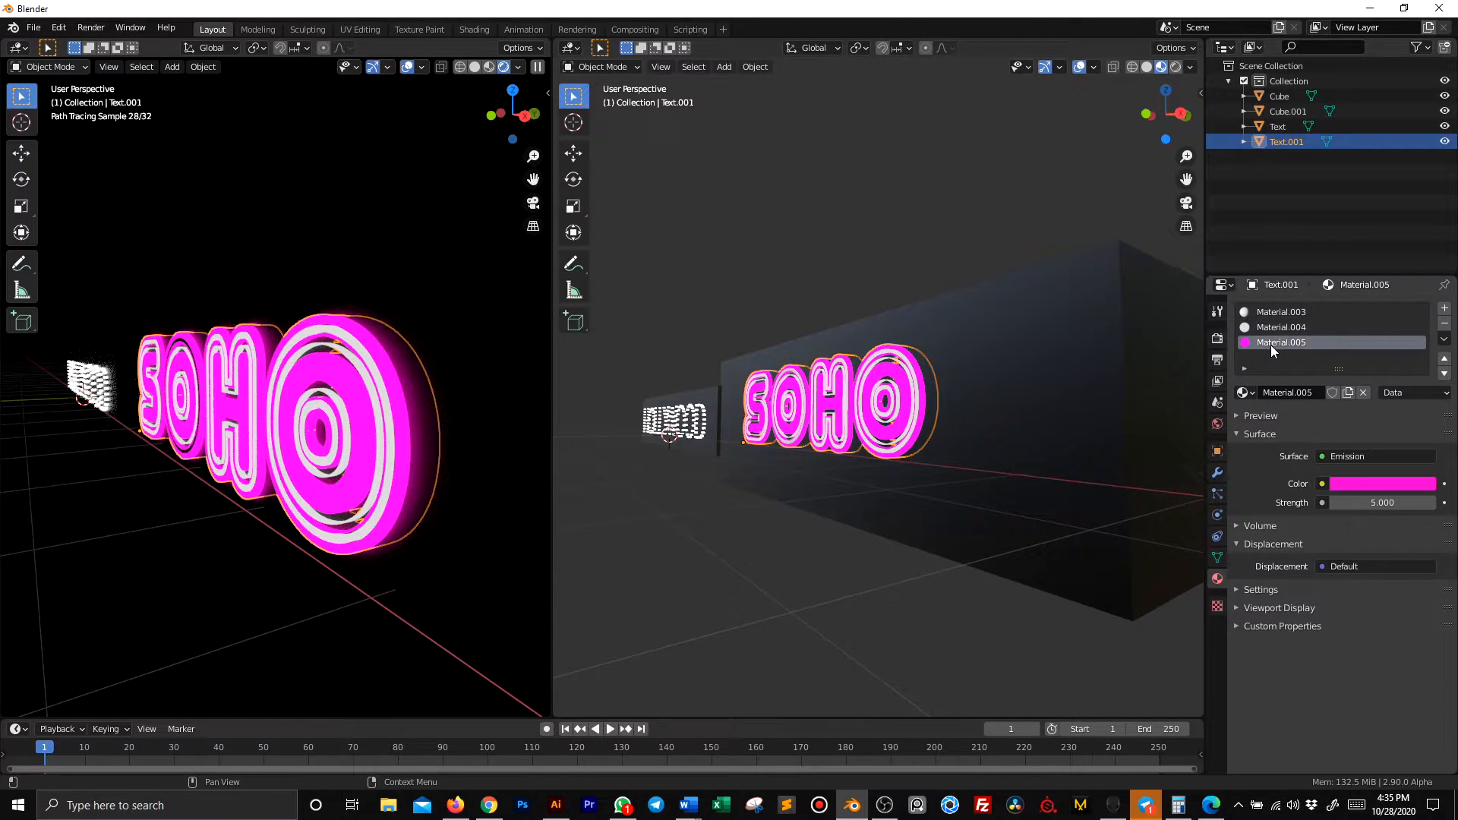
{"action": "left_click", "coordinate": [1283, 326]}
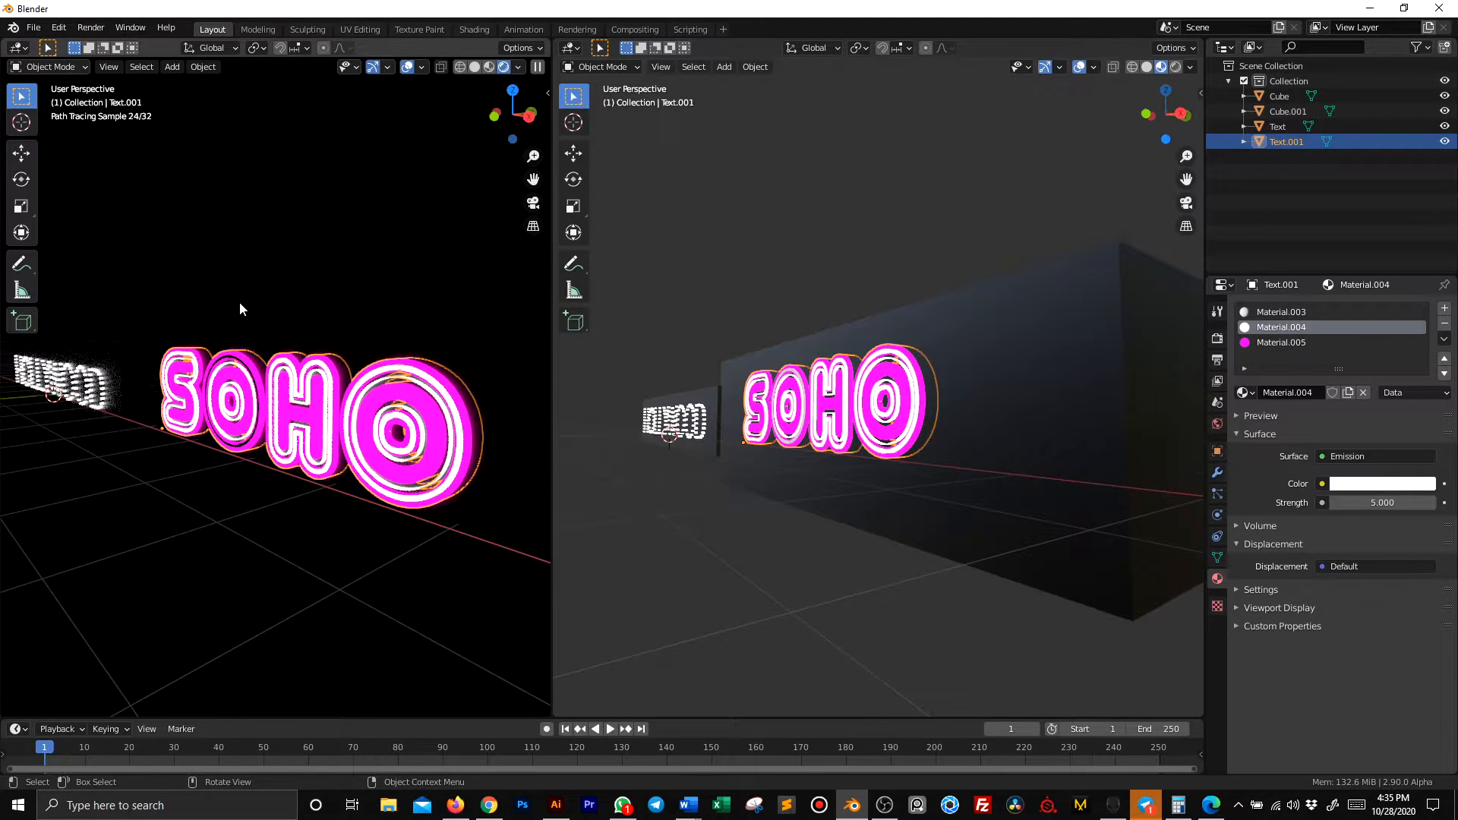
{"action": "left_click", "coordinate": [724, 66]}
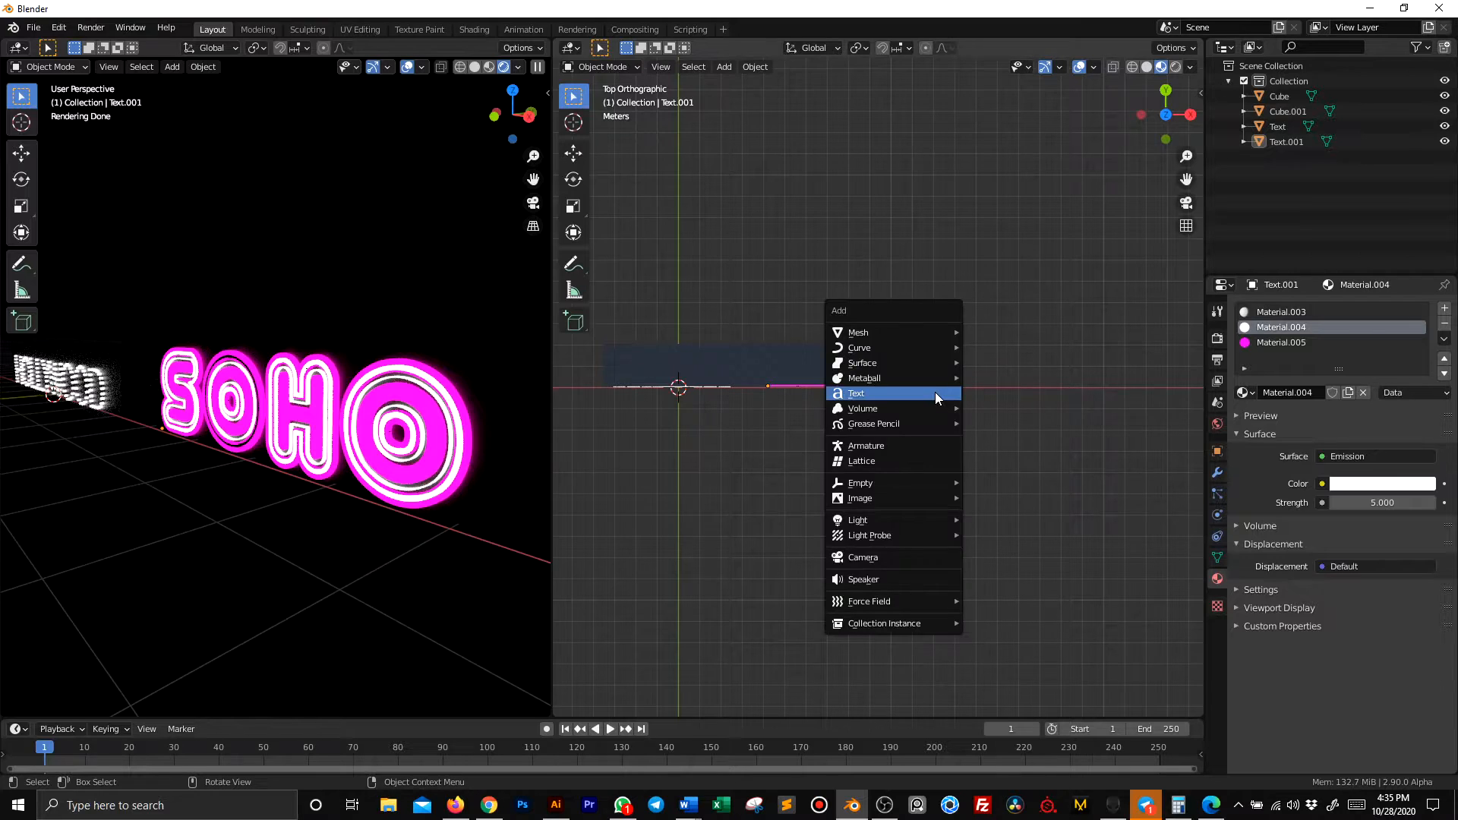
Add Text.002 in top view, extrude it, and convert it from text to mesh
{"action": "left_click", "coordinate": [856, 392]}
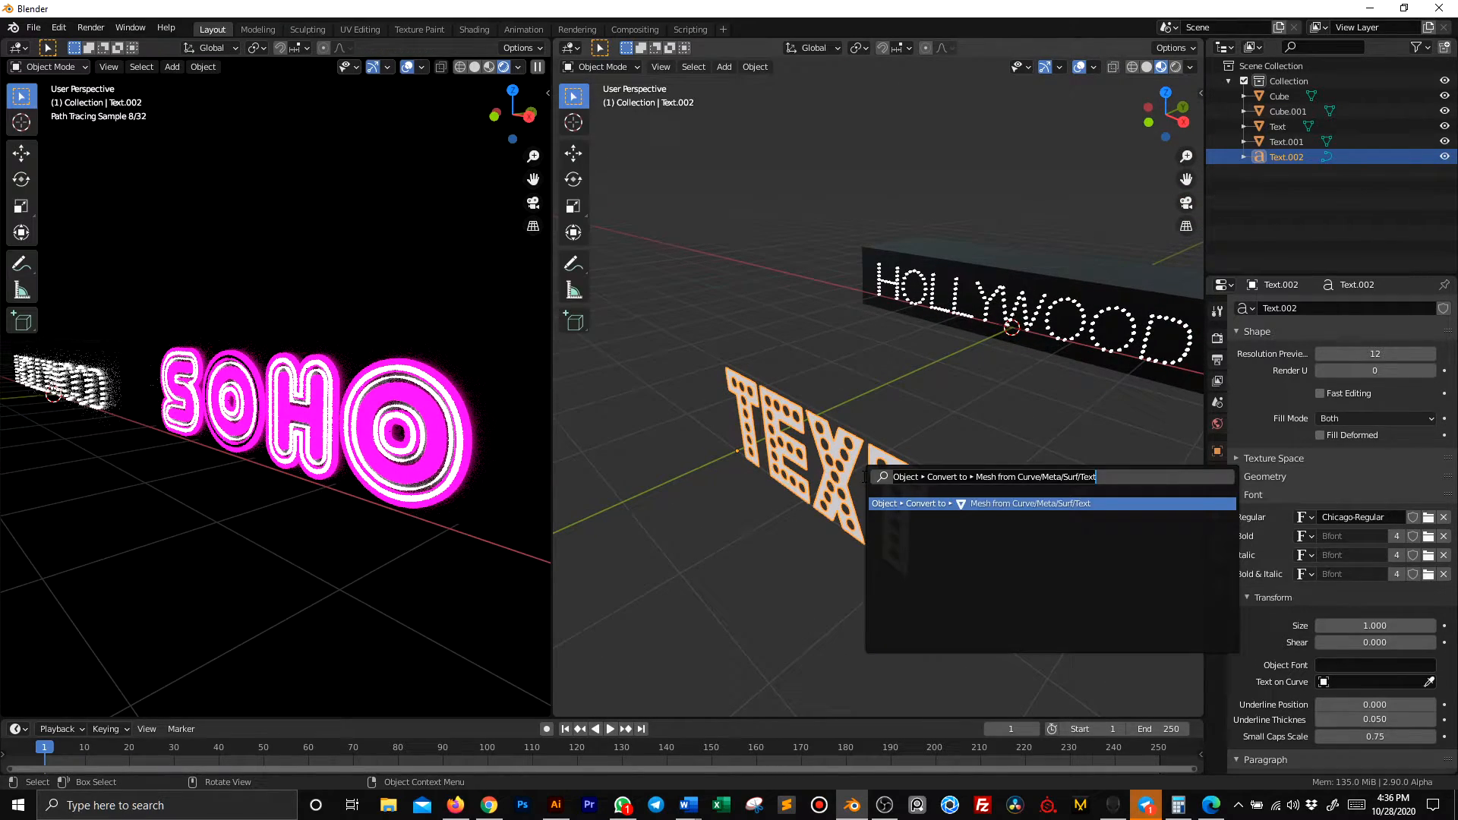
{"action": "left_click", "coordinate": [1023, 502]}
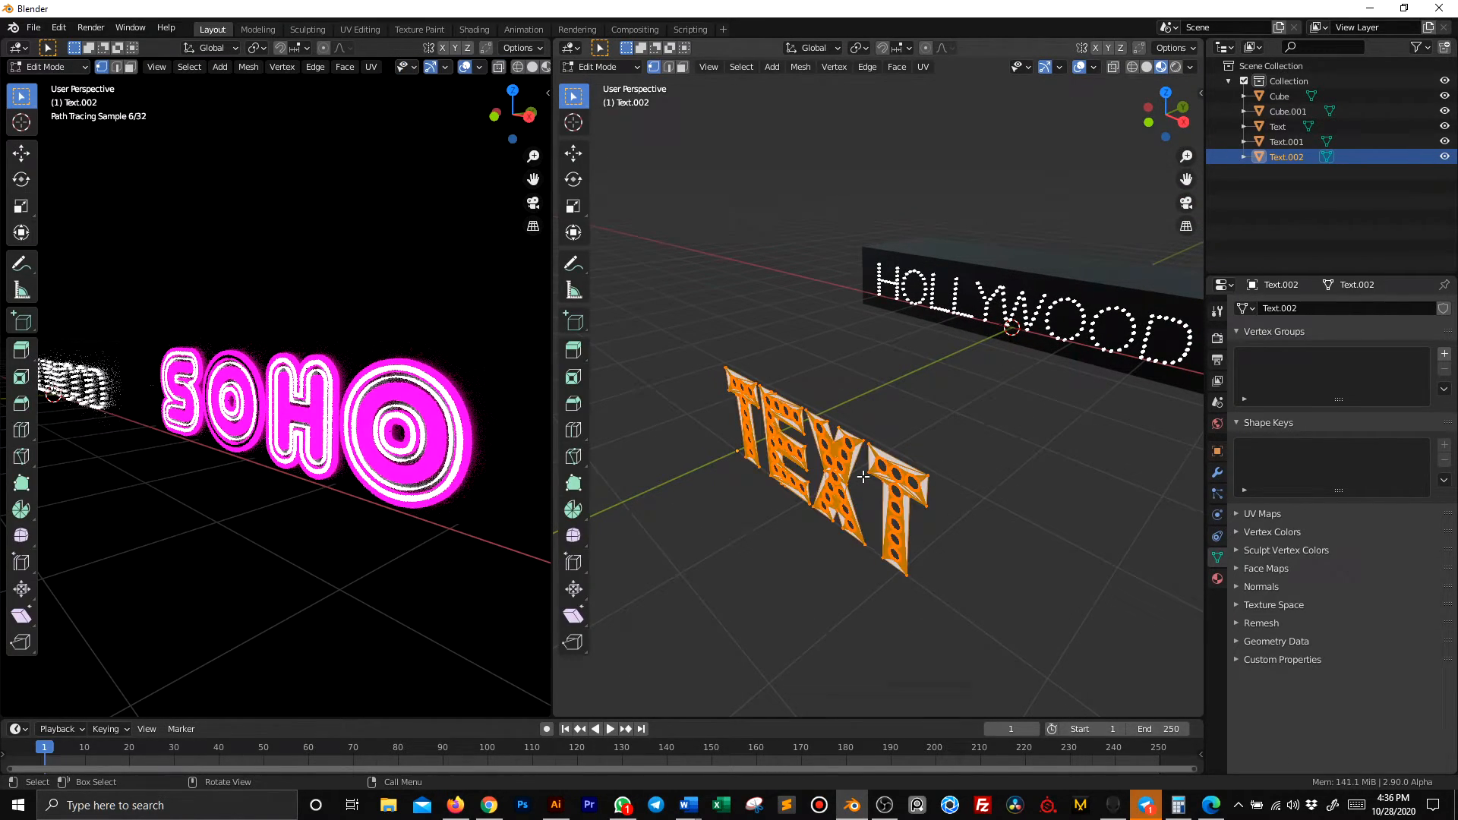
{"action": "key", "text": "Tab"}
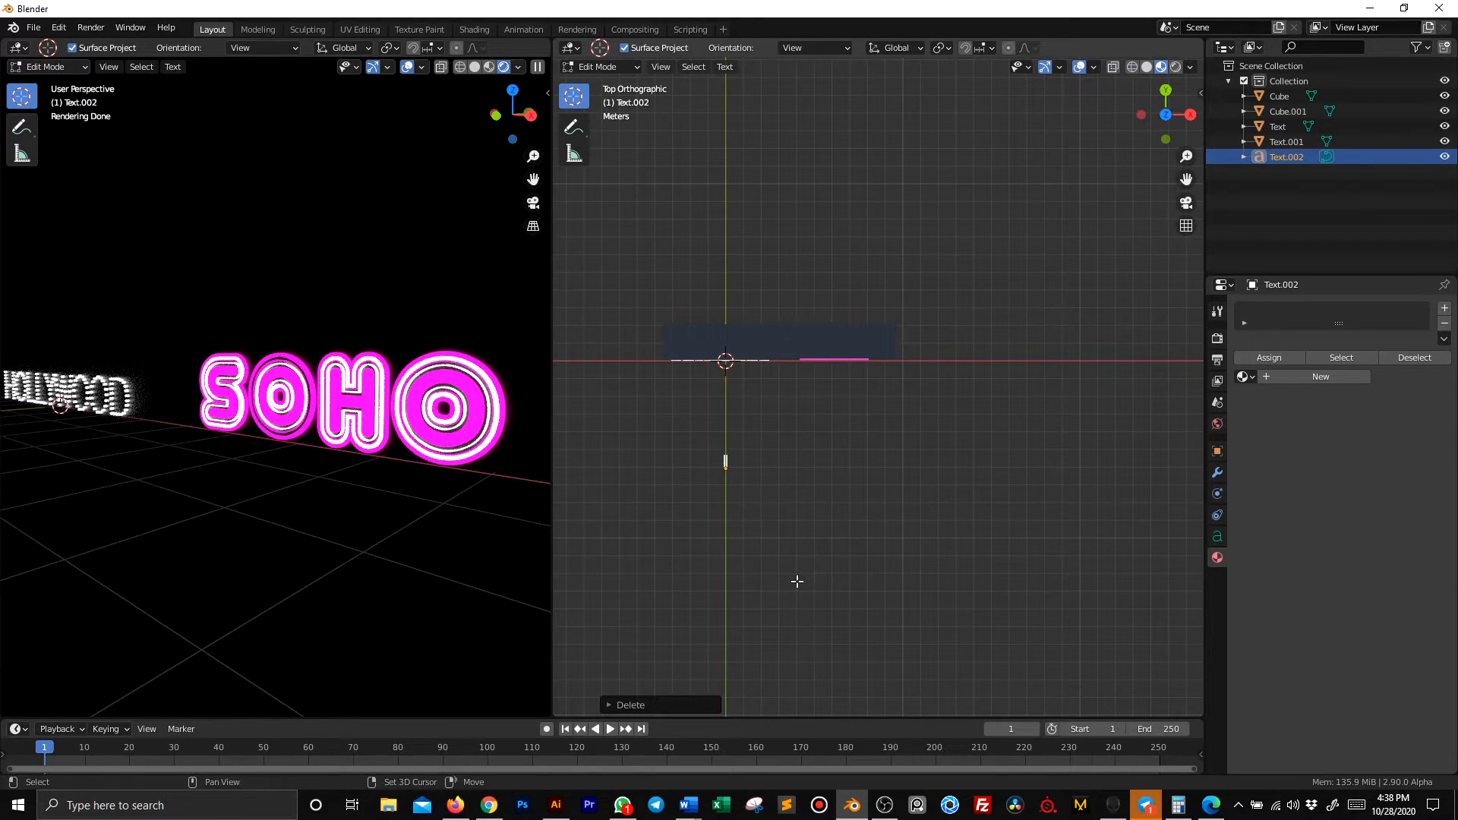
Replace the text object's wording with 'NewYork City' and leave edit mode
{"action": "type", "text": "NewYork"}
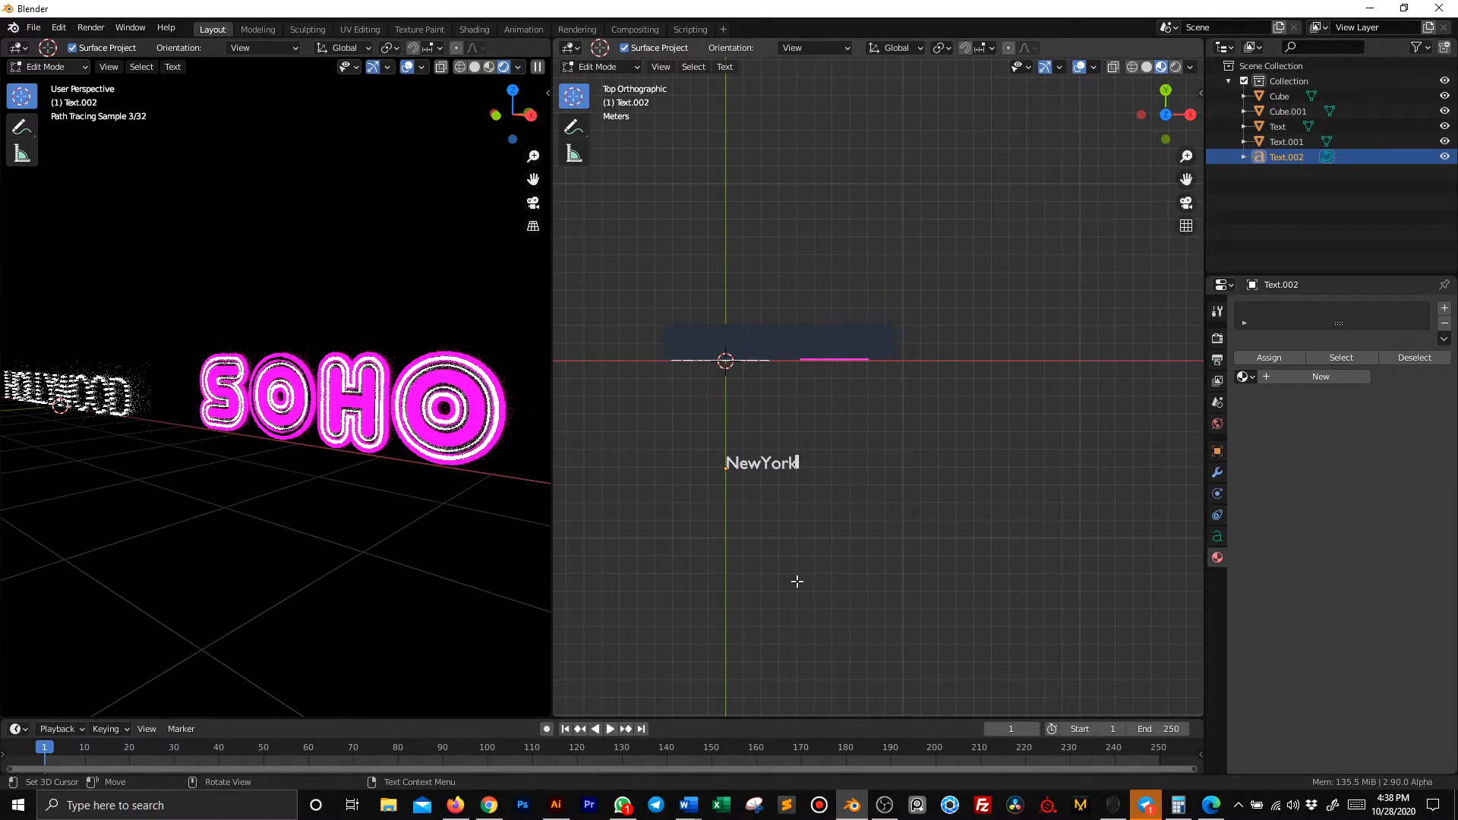
{"action": "type", "text": "City"}
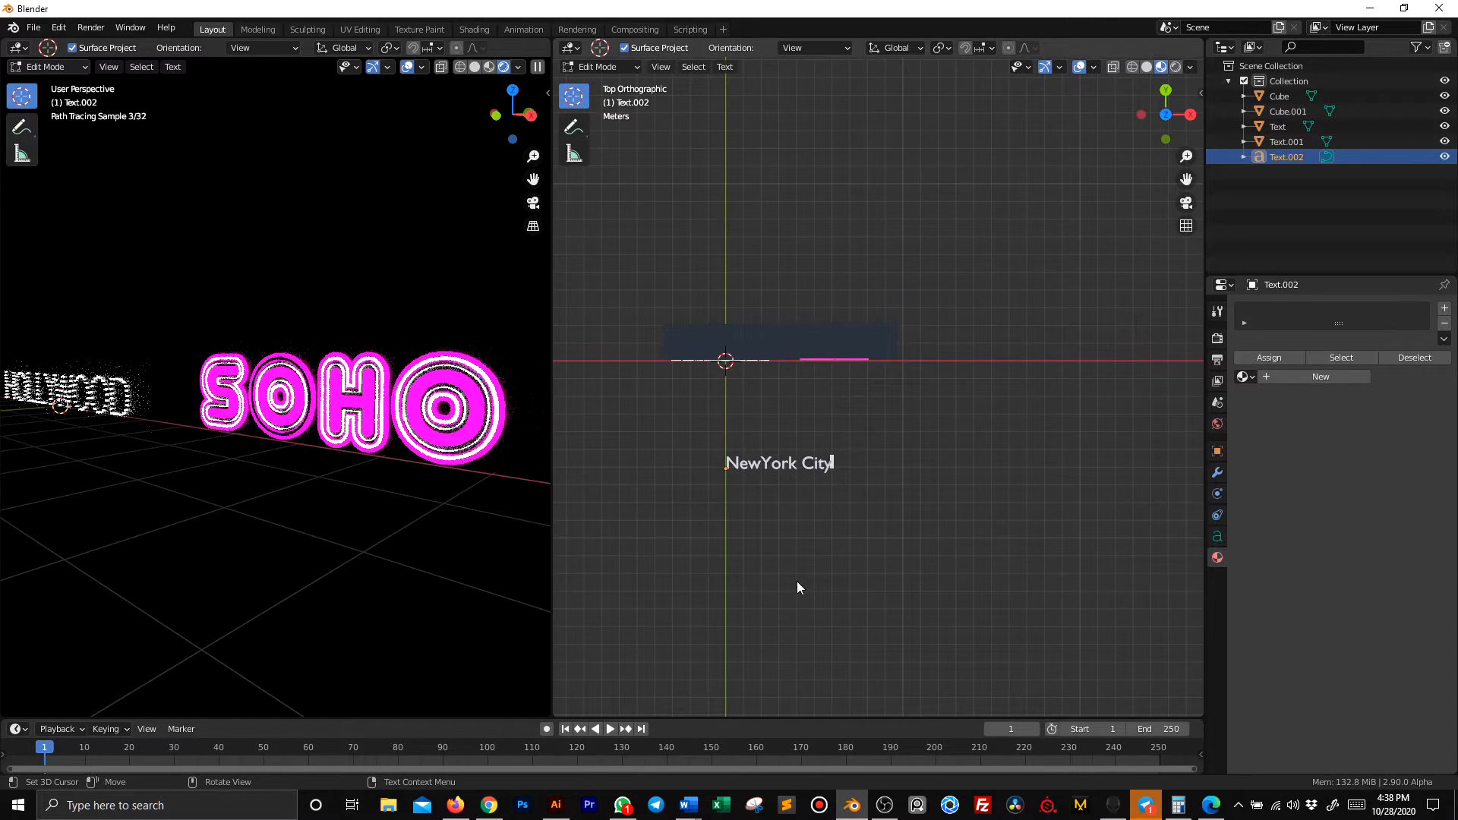
{"action": "key", "text": "Tab"}
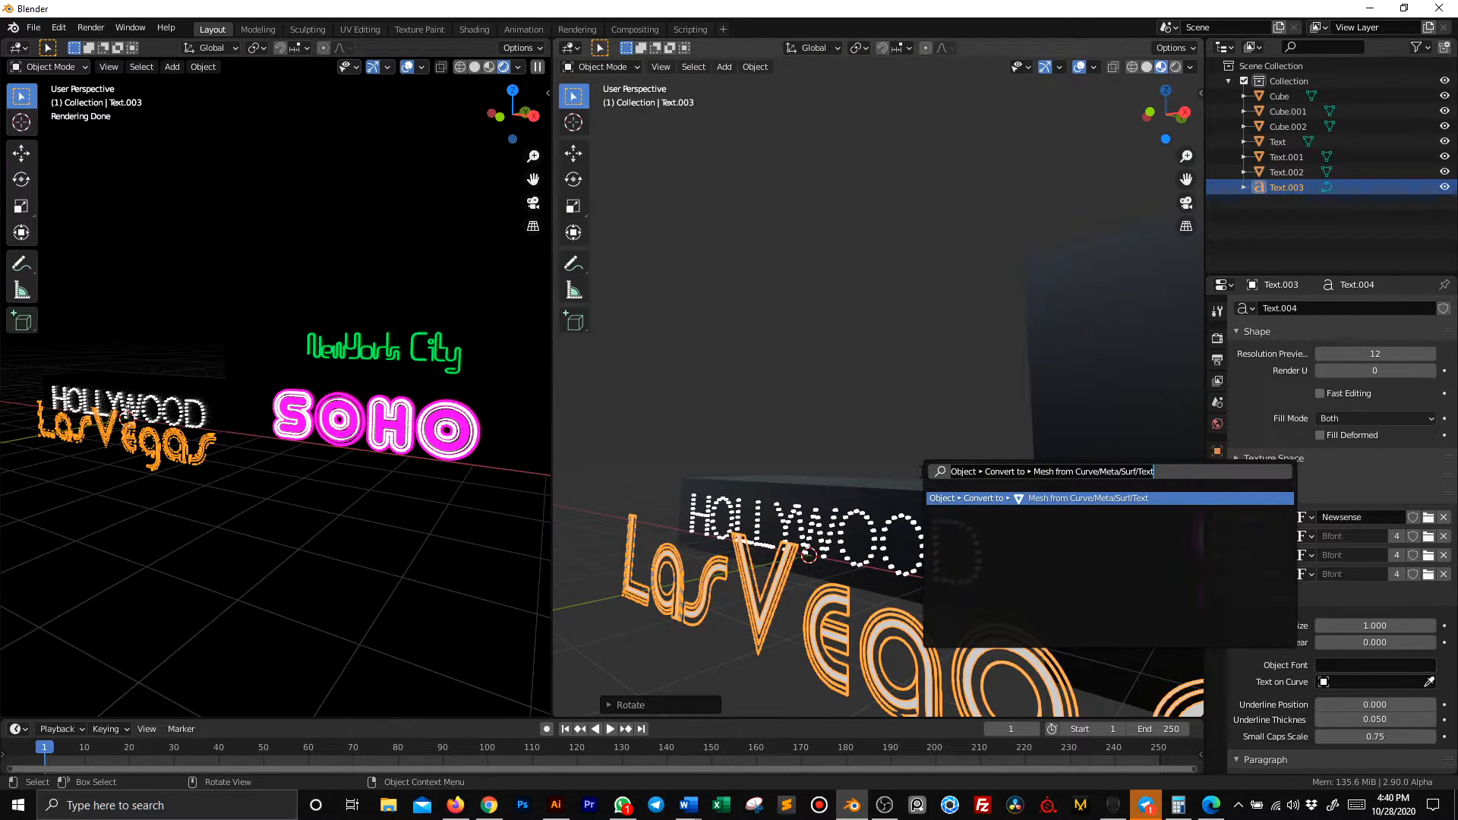
Convert the Las Vegas text to a mesh and place it beside SOHO
{"action": "left_click", "coordinate": [1088, 498]}
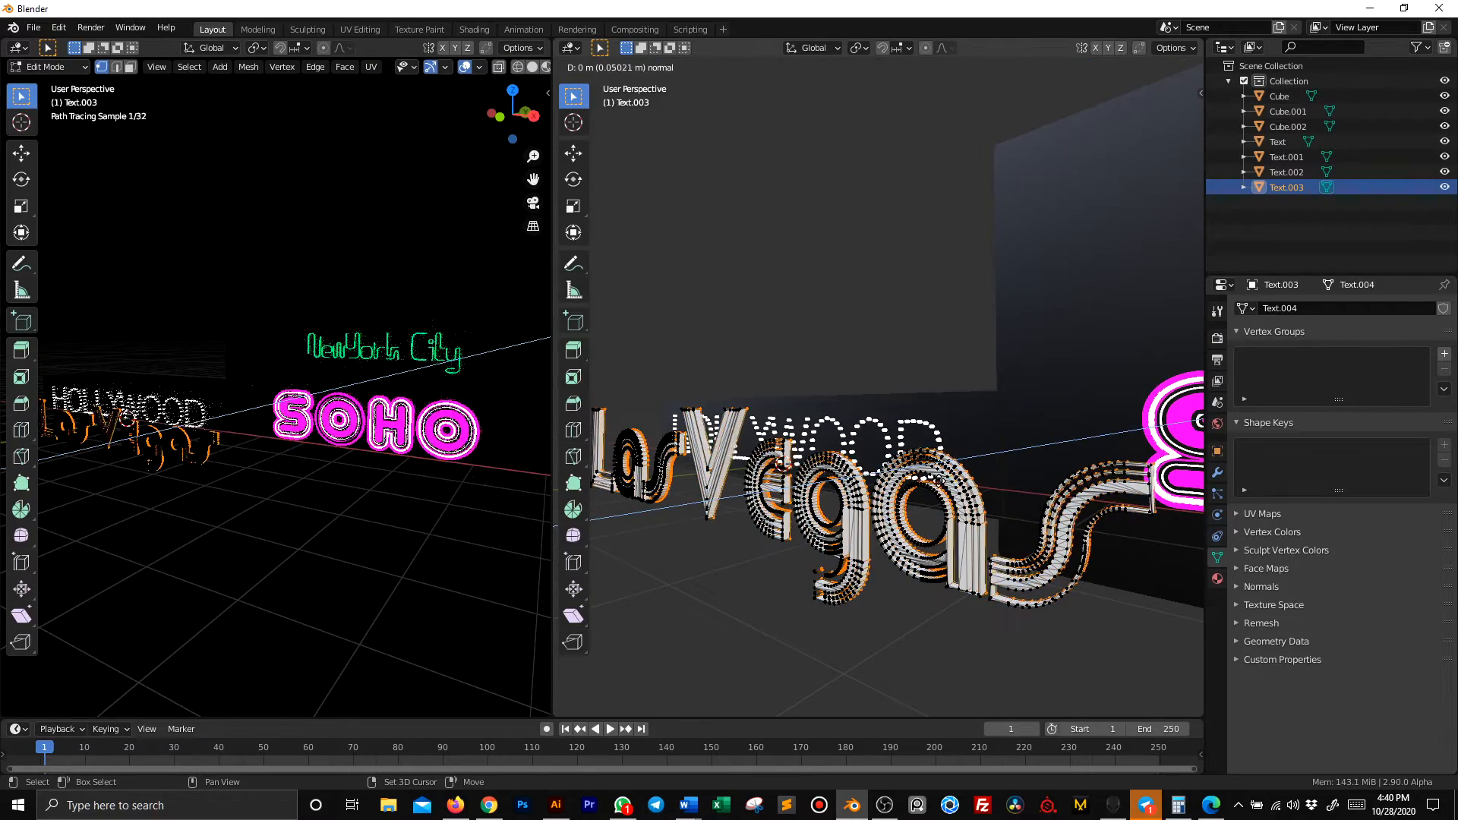
{"action": "key", "text": "Tab"}
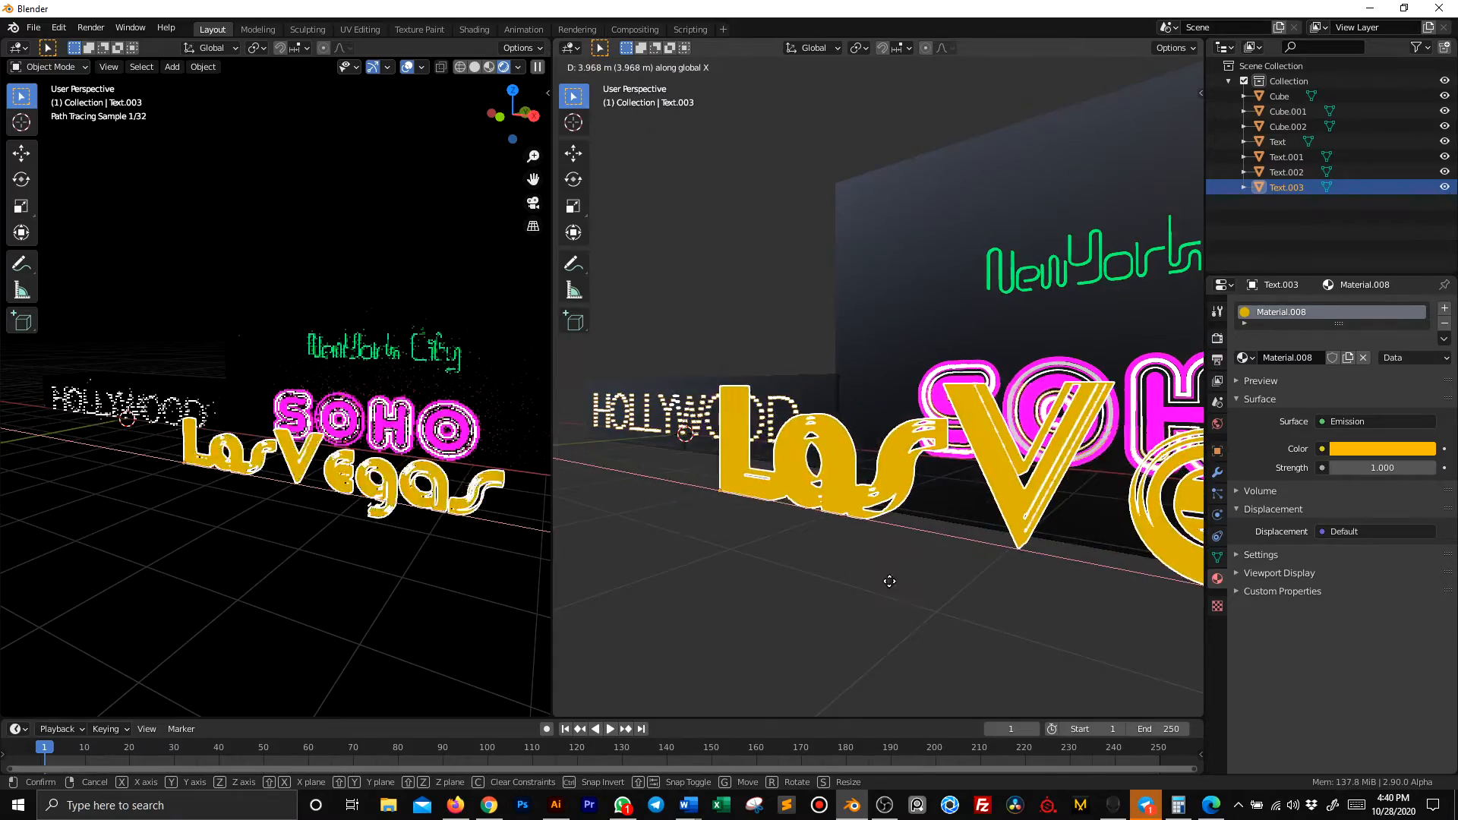
{"action": "left_click", "coordinate": [761, 555]}
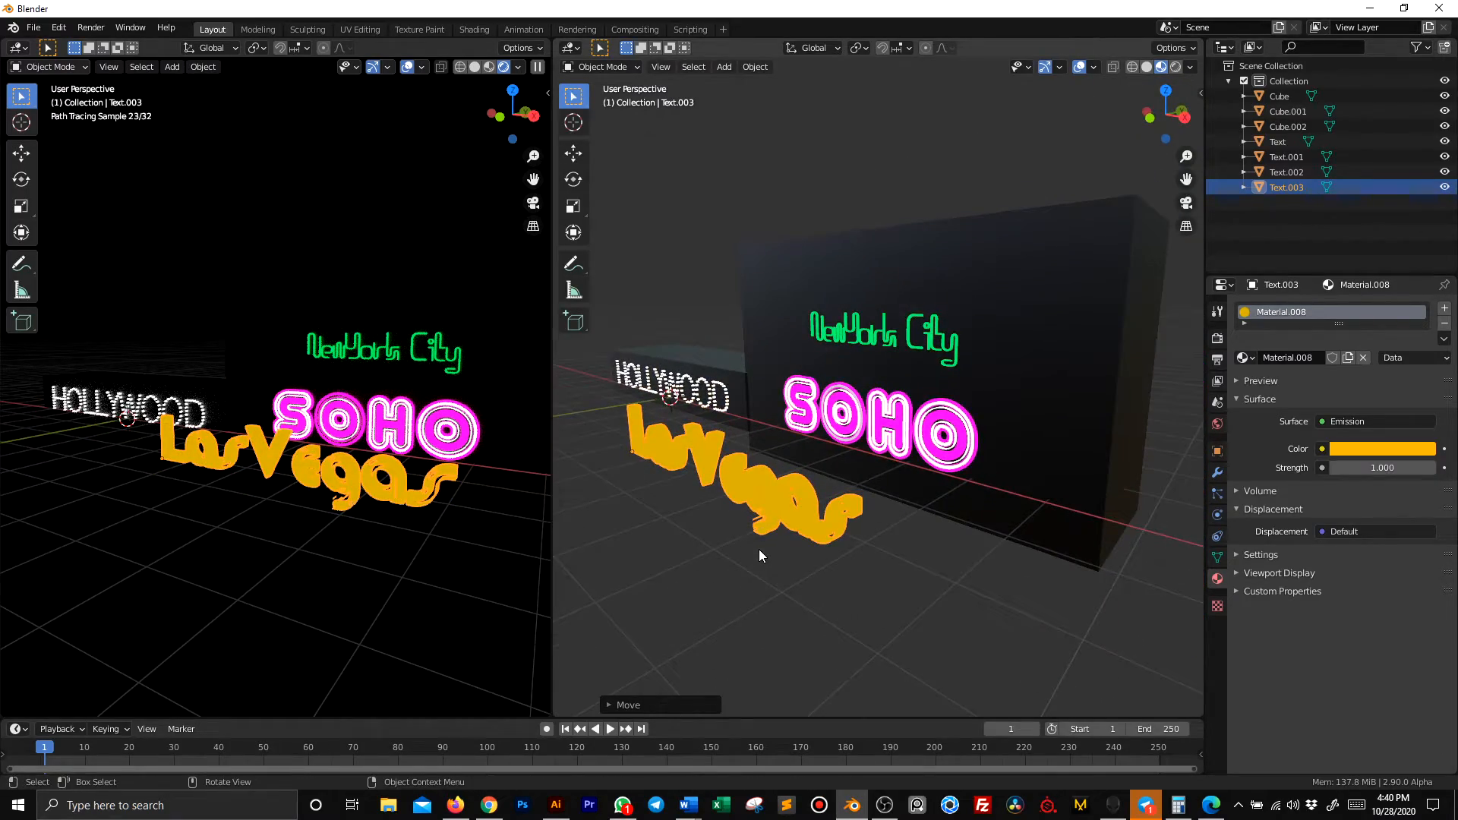